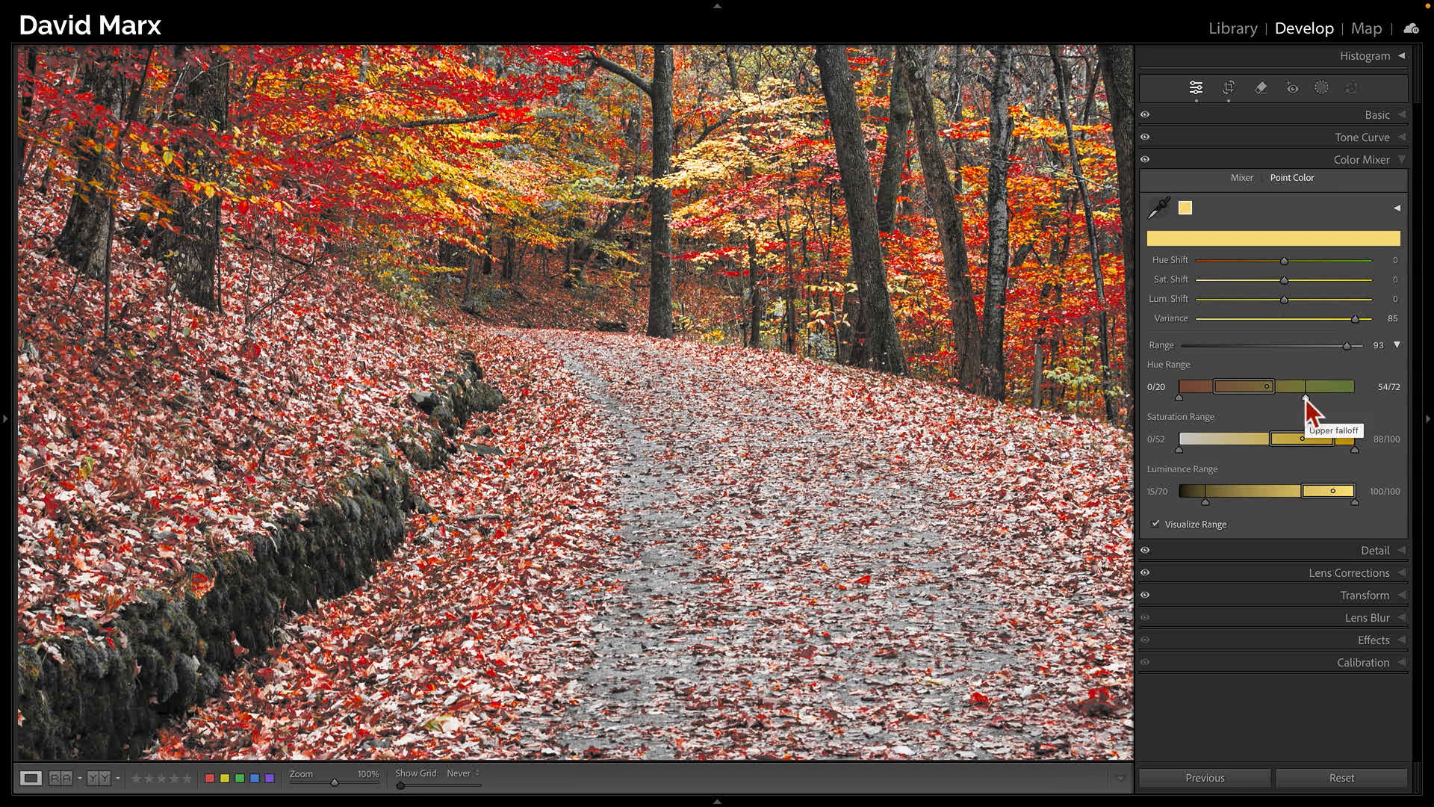
Expand Color Mixer to Point Color and activate the eyedropper over the blue stripes image
left_click(1159, 523)
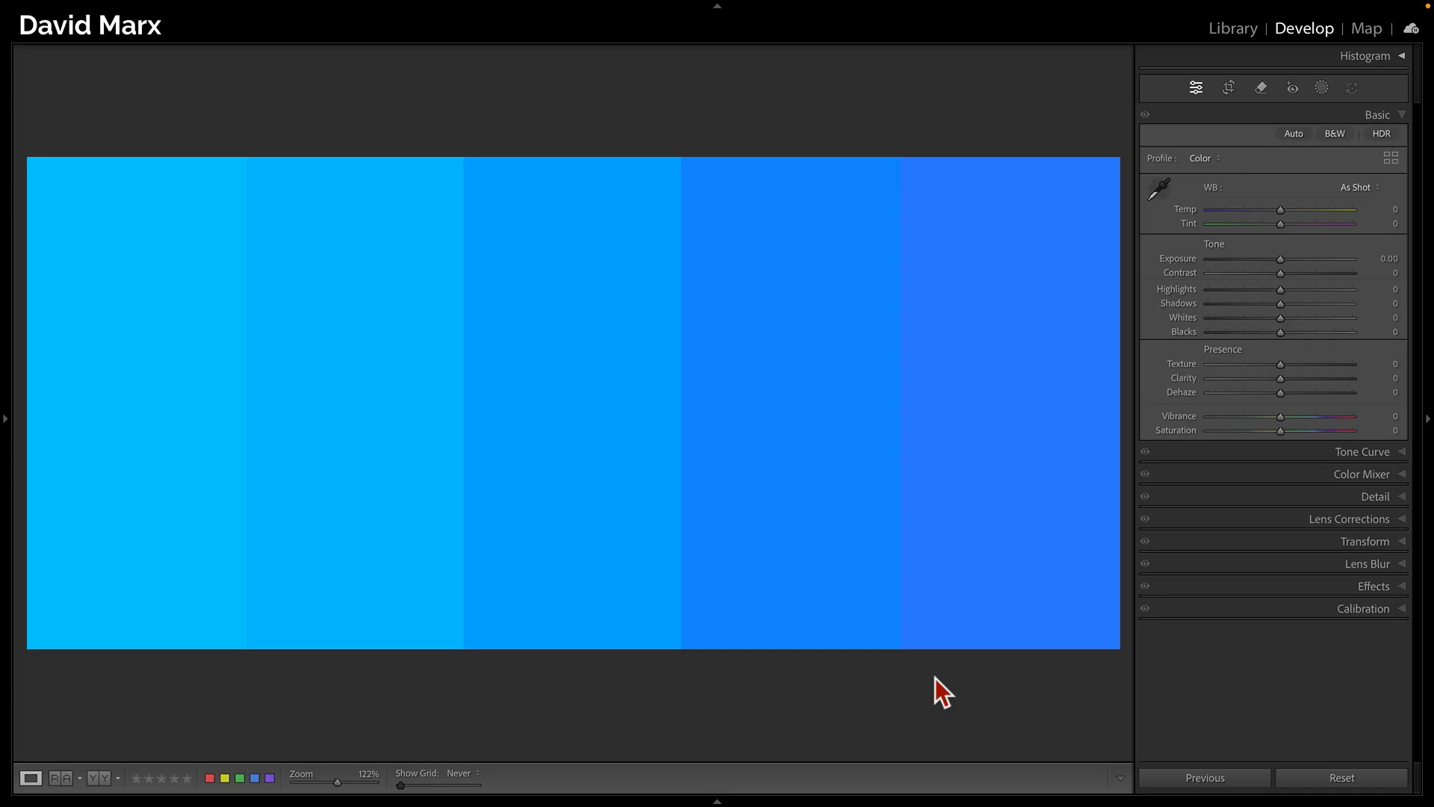
mouse_move(1378, 490)
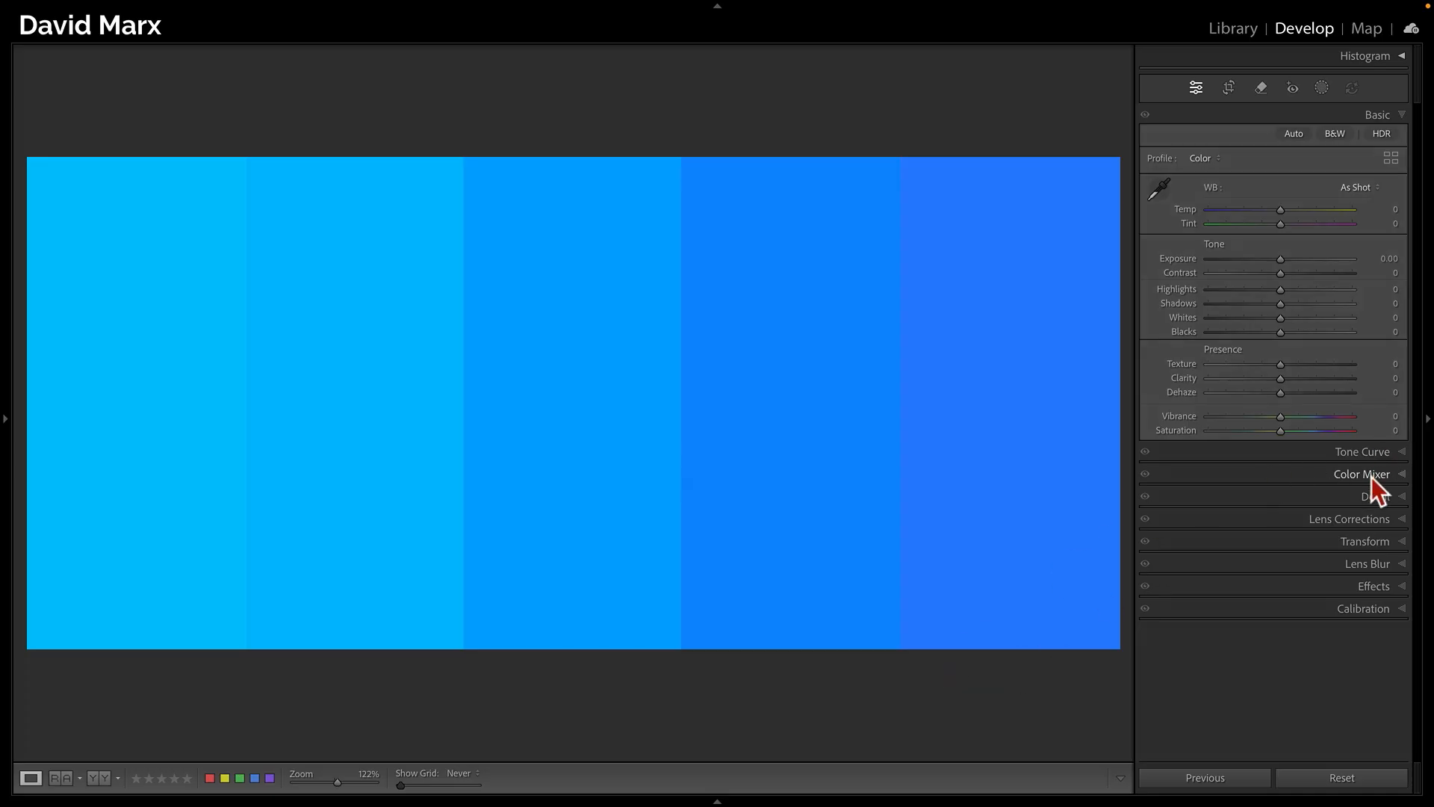
left_click(1363, 474)
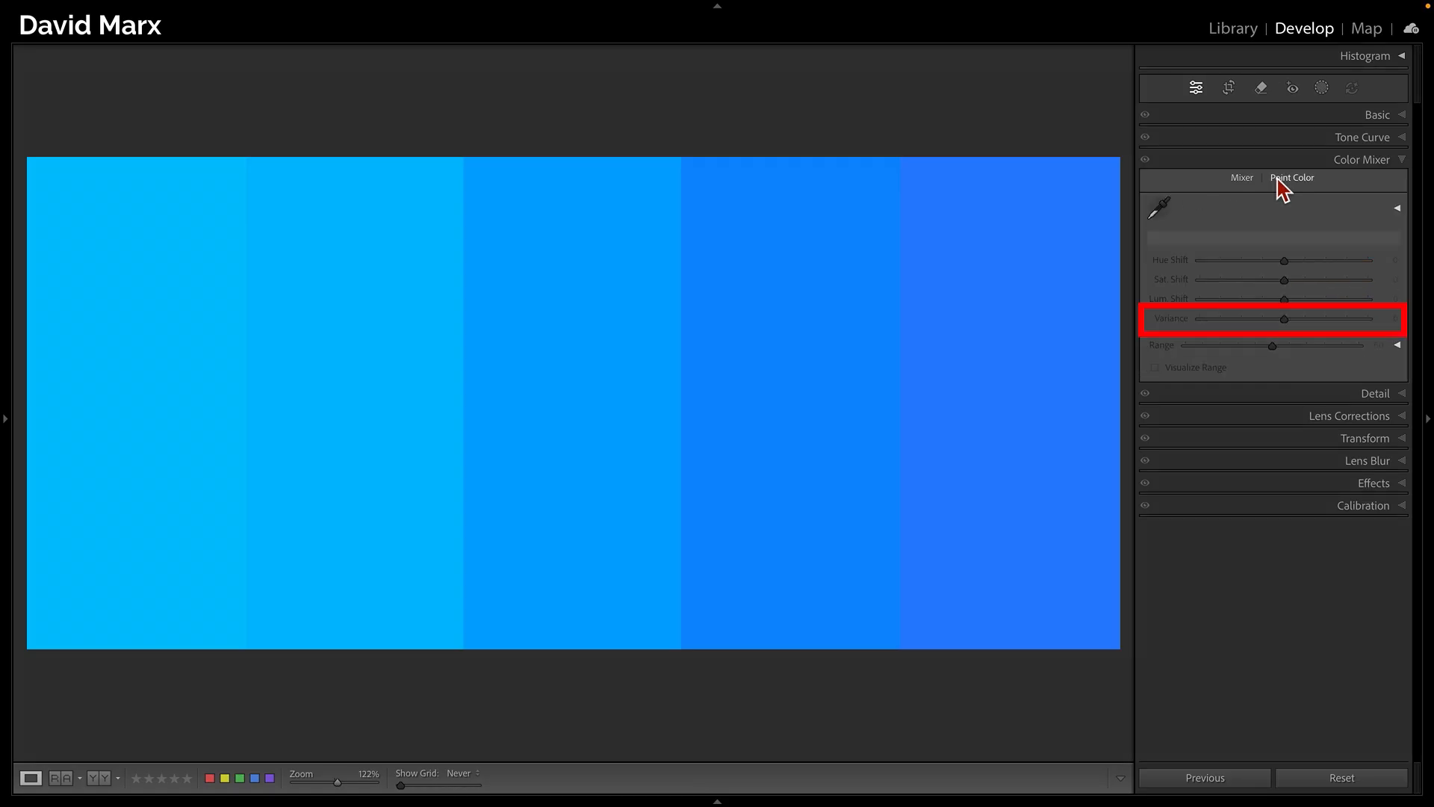
mouse_move(1289, 619)
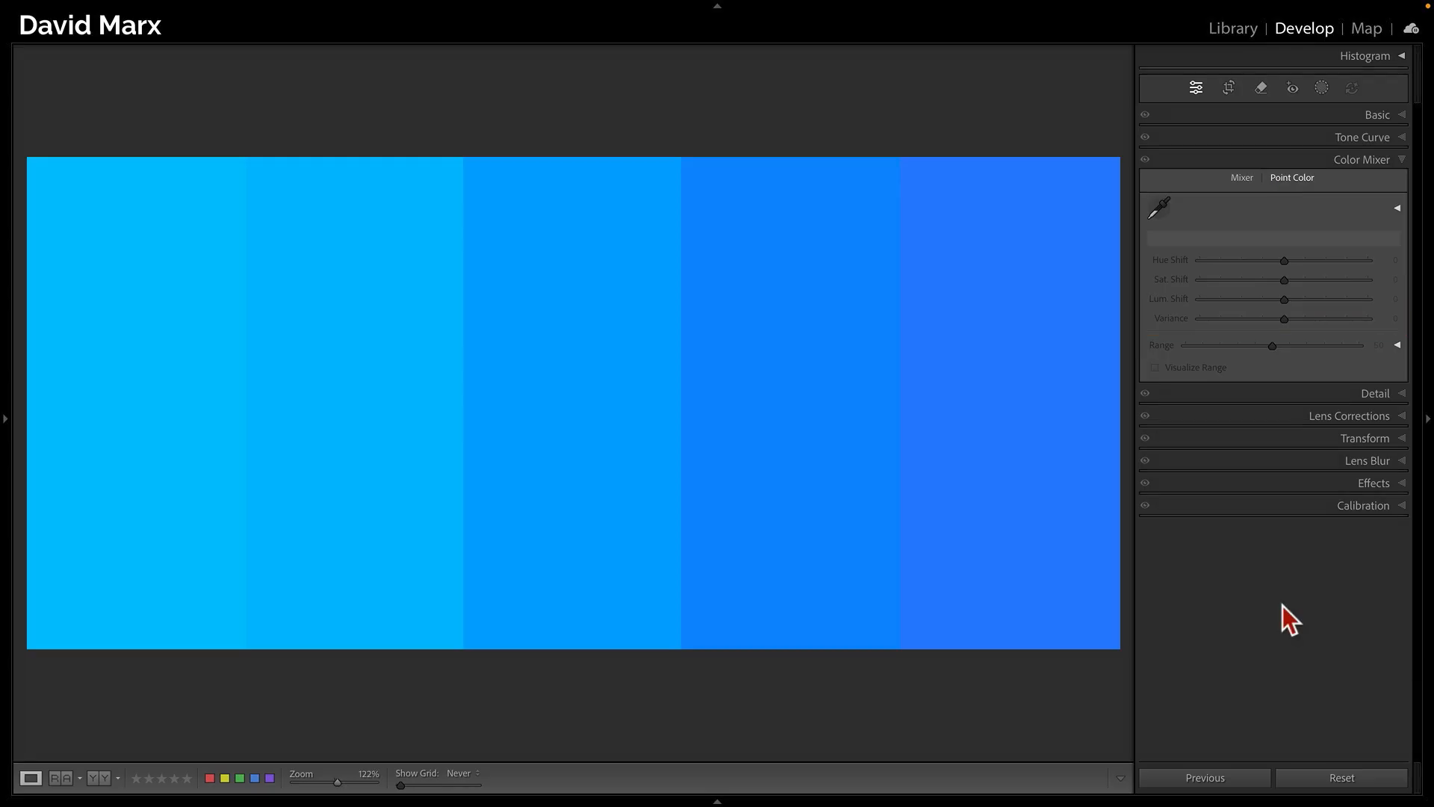
mouse_move(1162, 227)
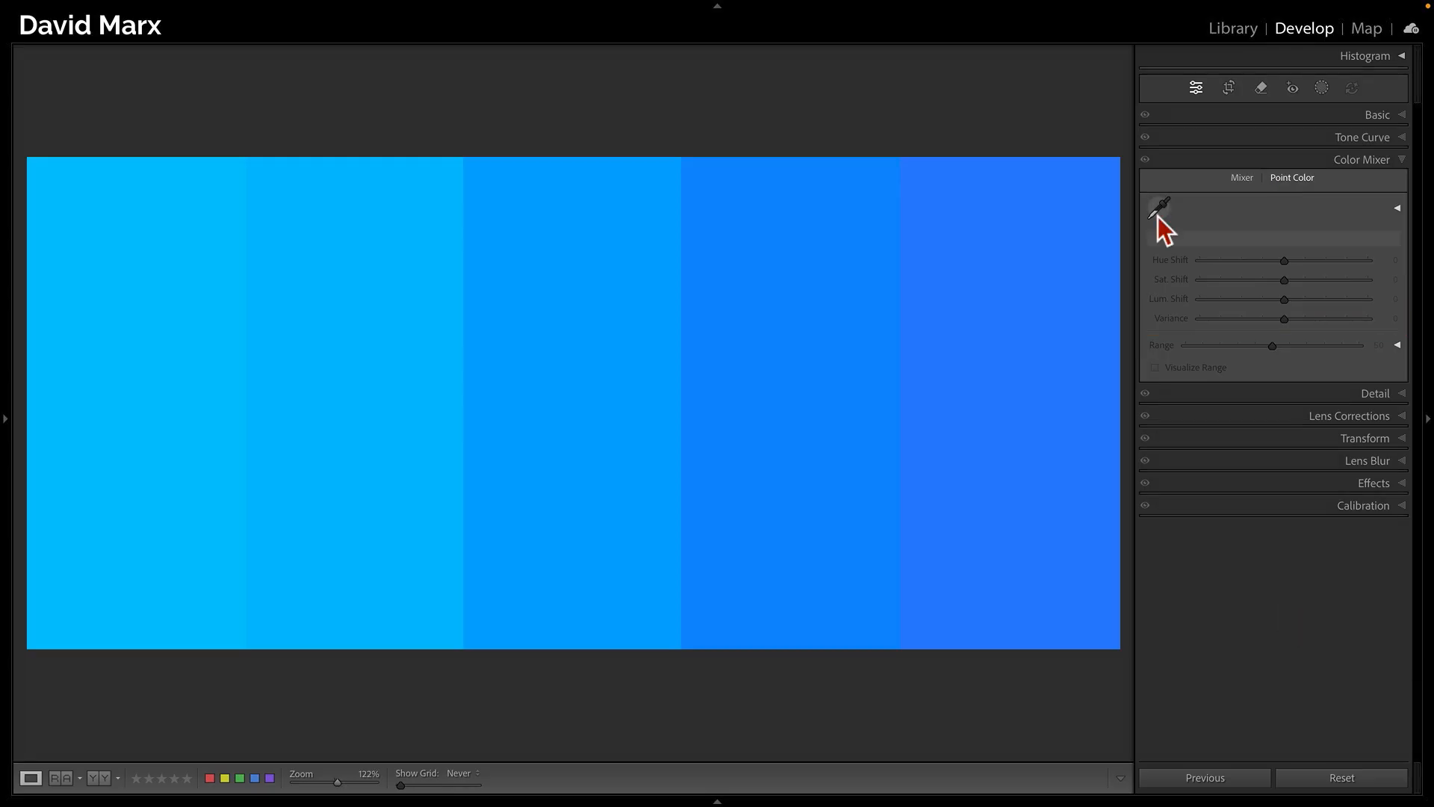
left_click(1160, 208)
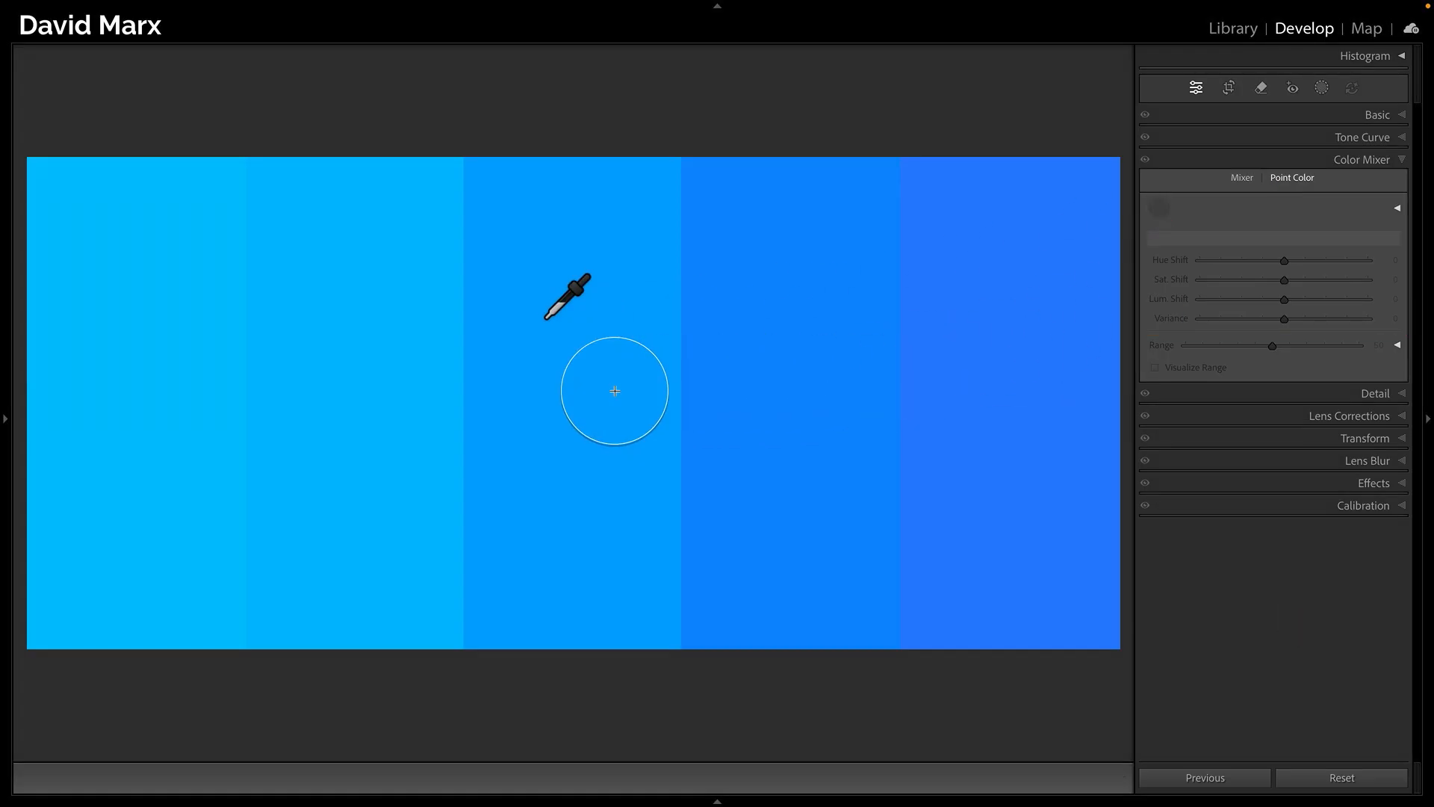
Sample the middle blue stripe as a point color swatch
left_click(614, 390)
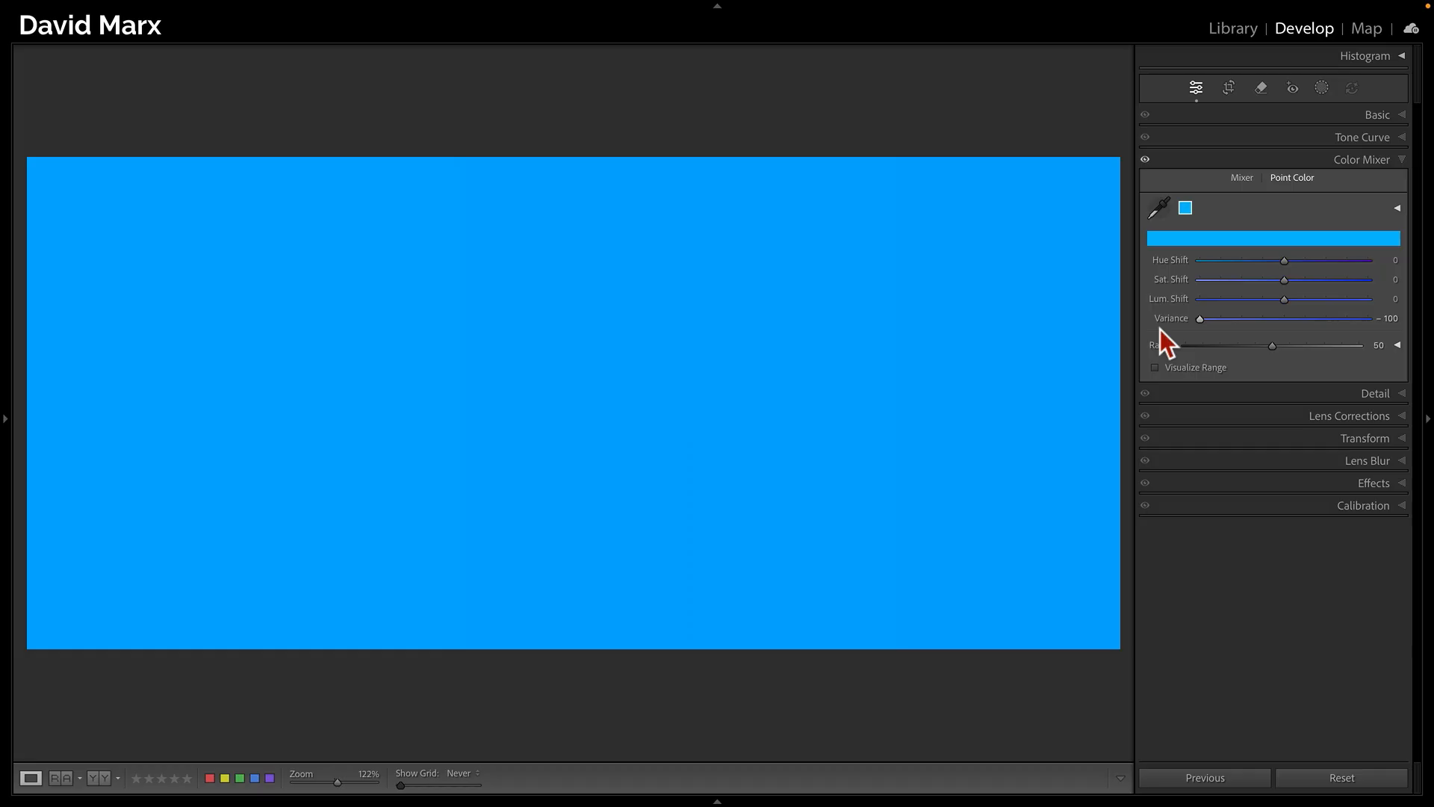
mouse_move(1352, 668)
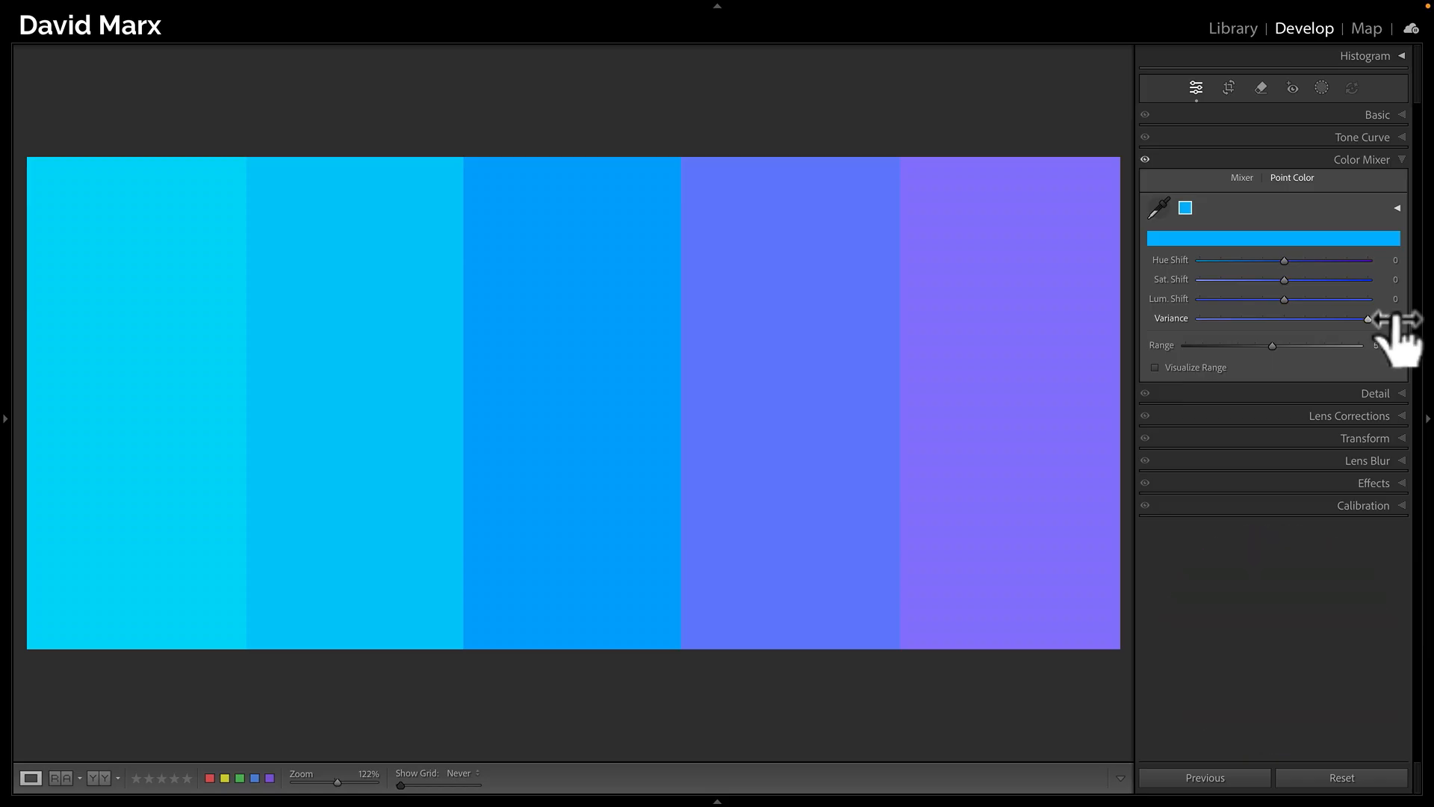
Select the autumn forest path photo from the filmstrip
left_click(1376, 115)
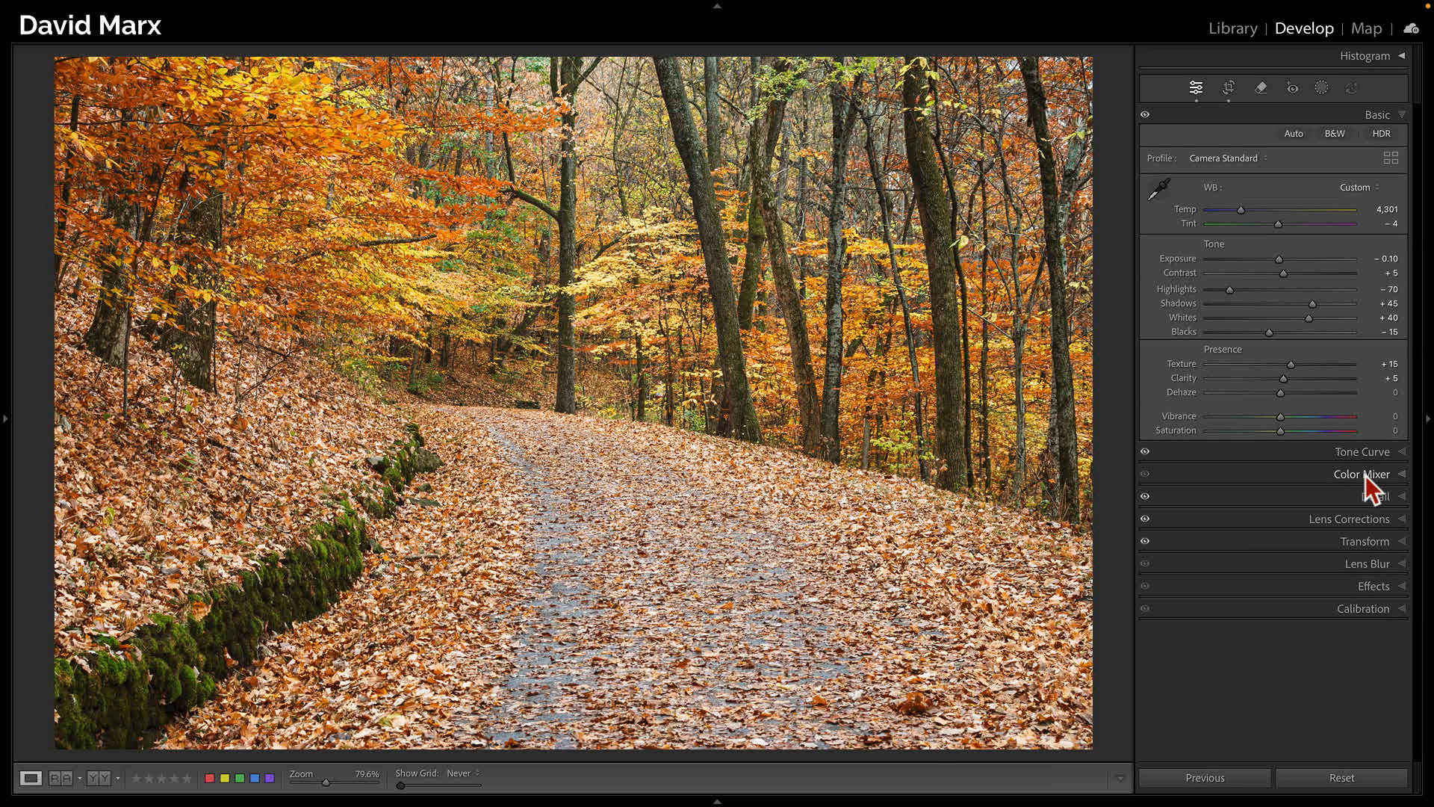
Expand Color Mixer and sample the yellow foliage as a point color
left_click(1362, 473)
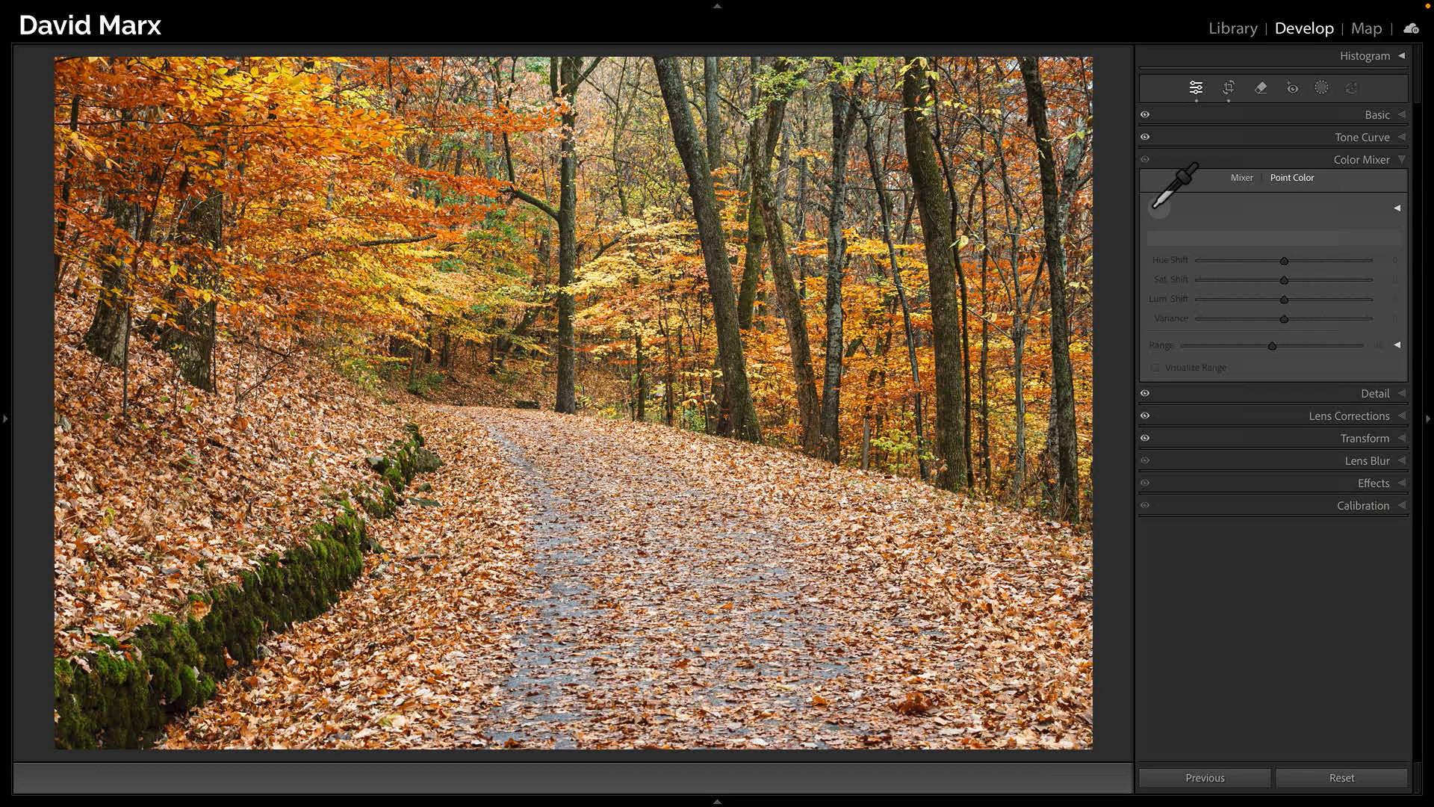
mouse_move(462, 350)
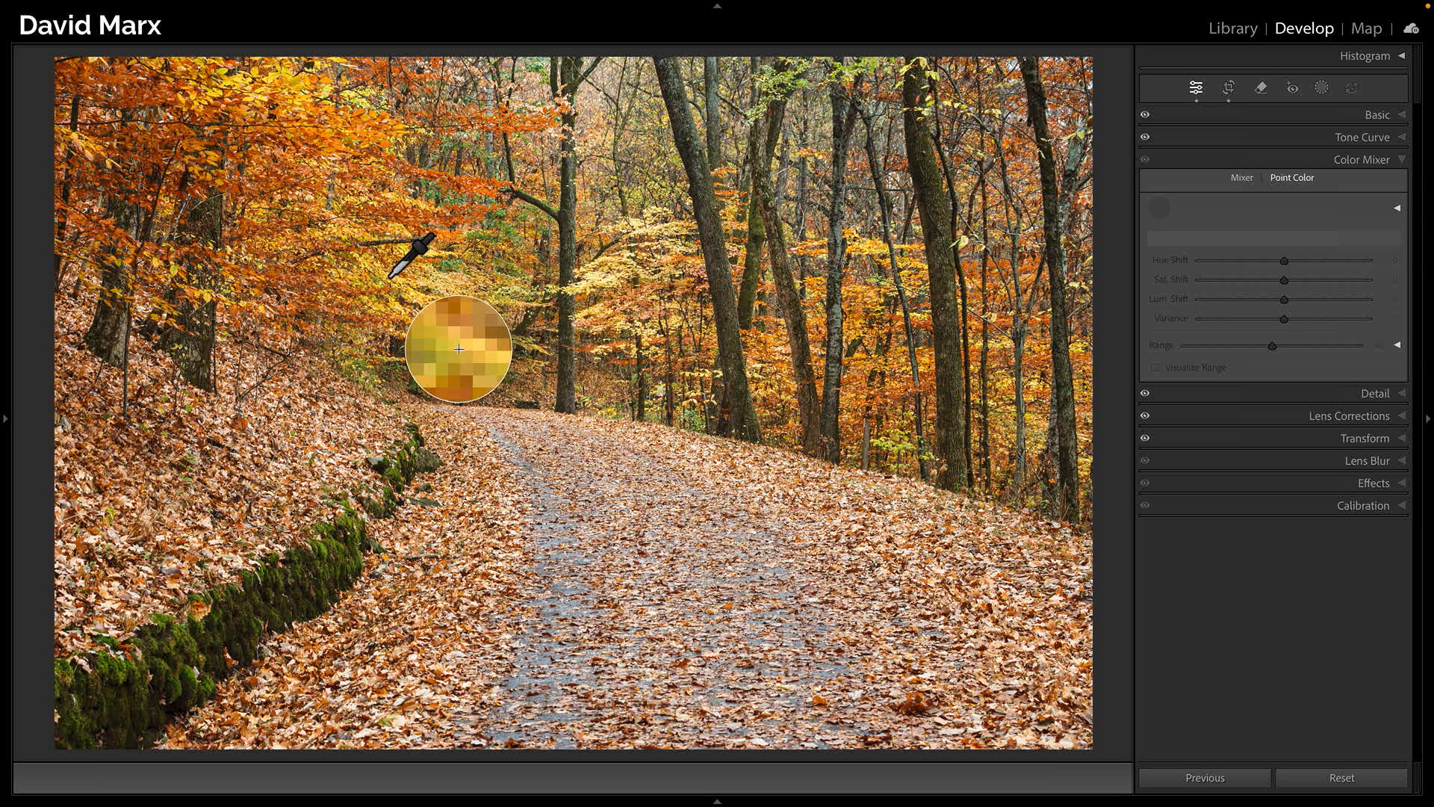
mouse_move(461, 345)
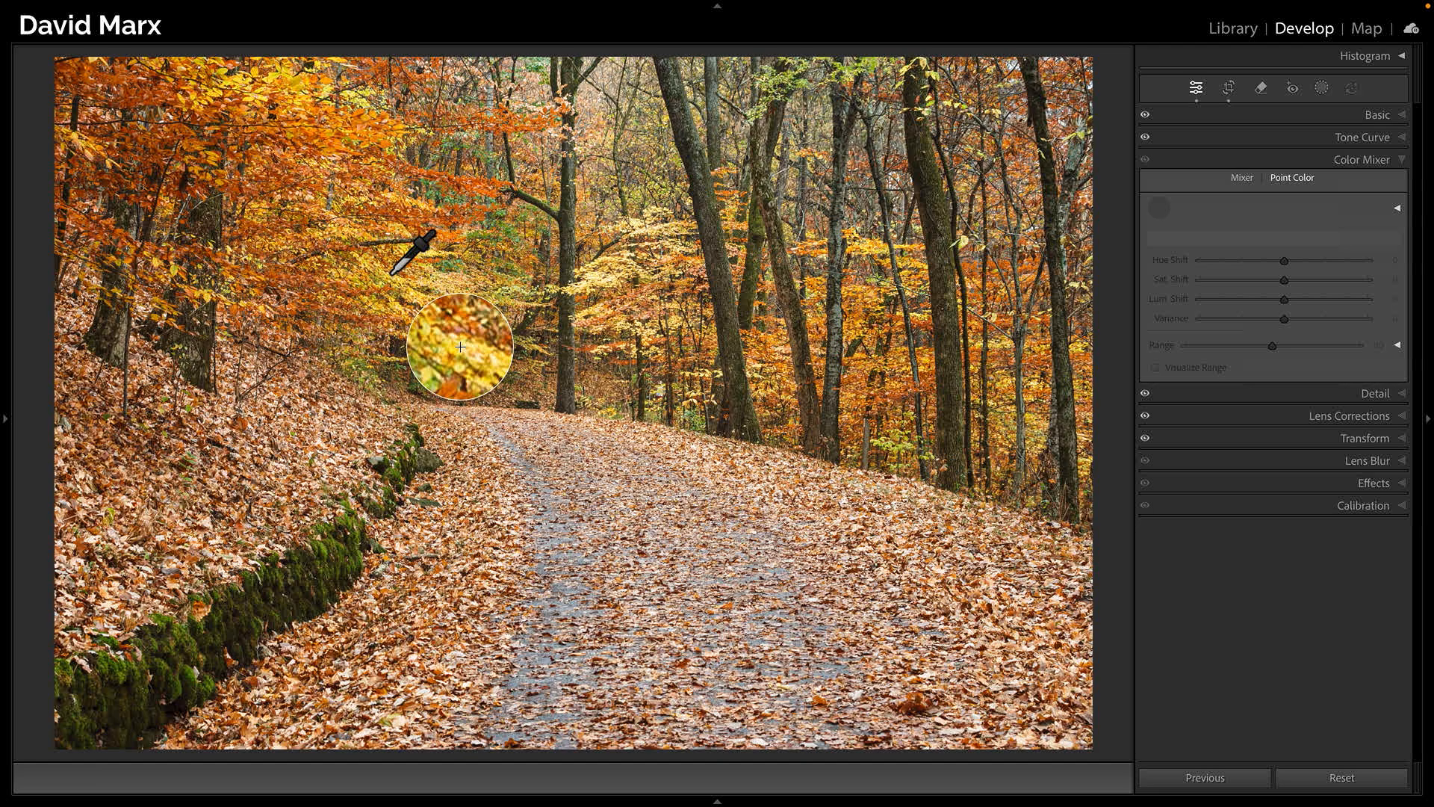
left_click(462, 348)
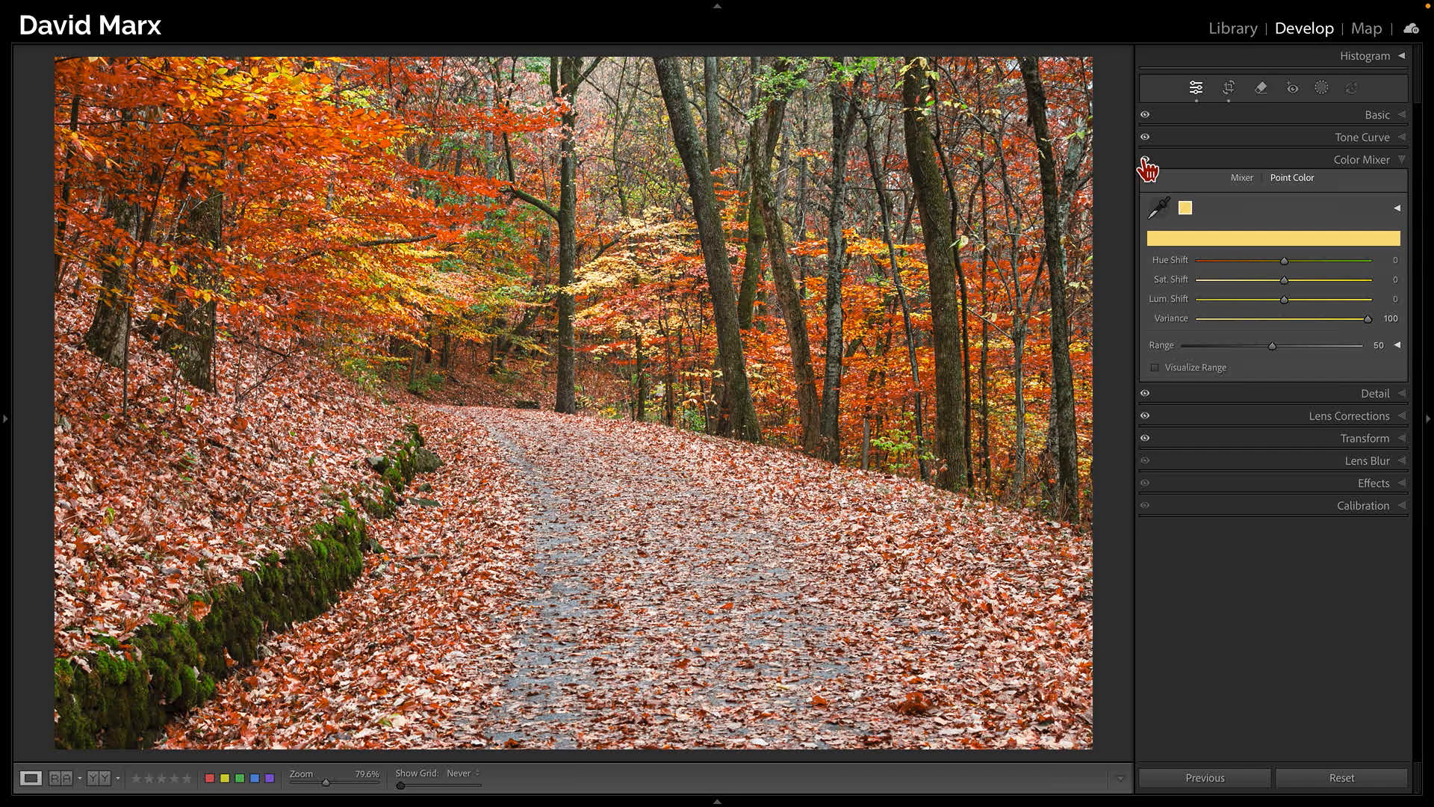
mouse_move(1331, 368)
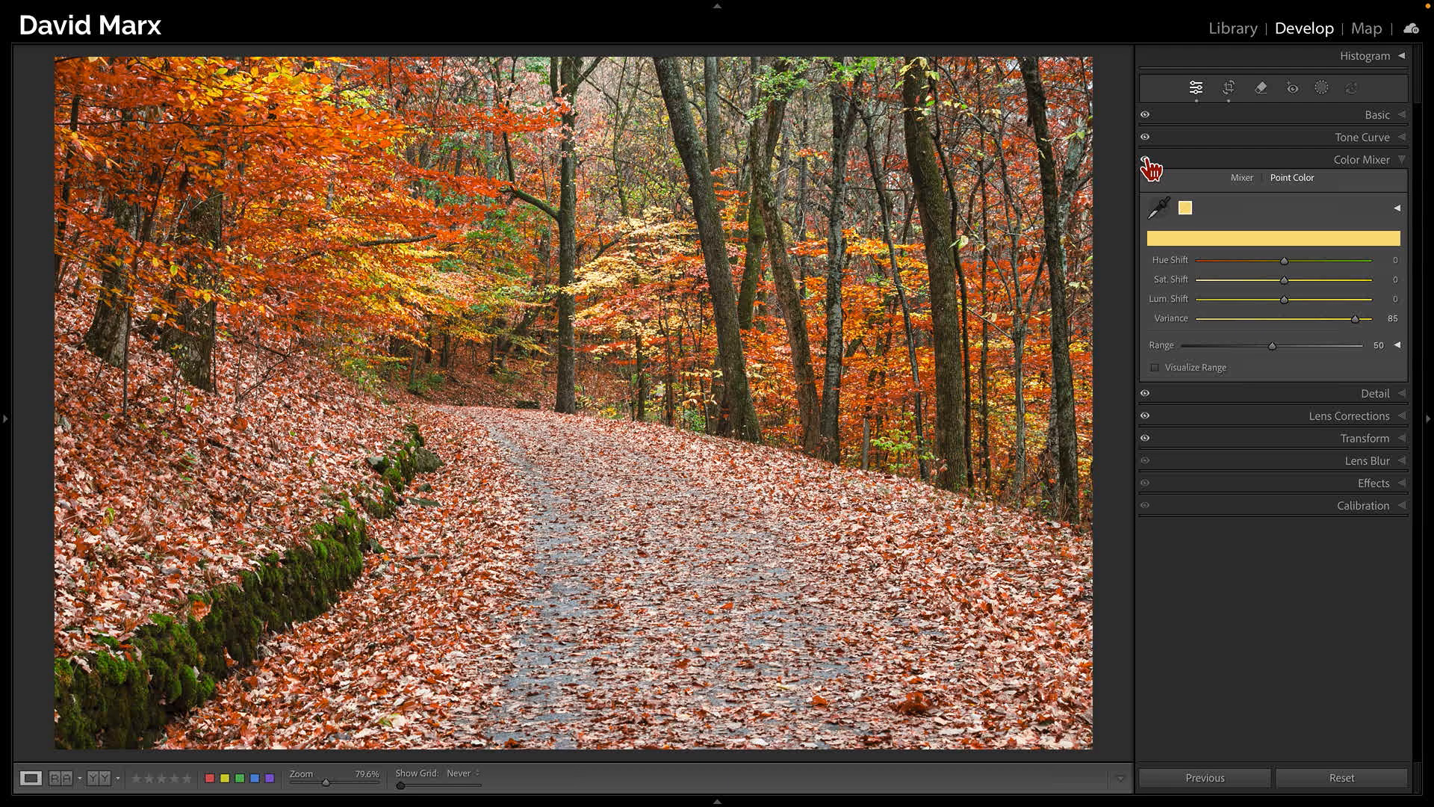
mouse_move(1271, 366)
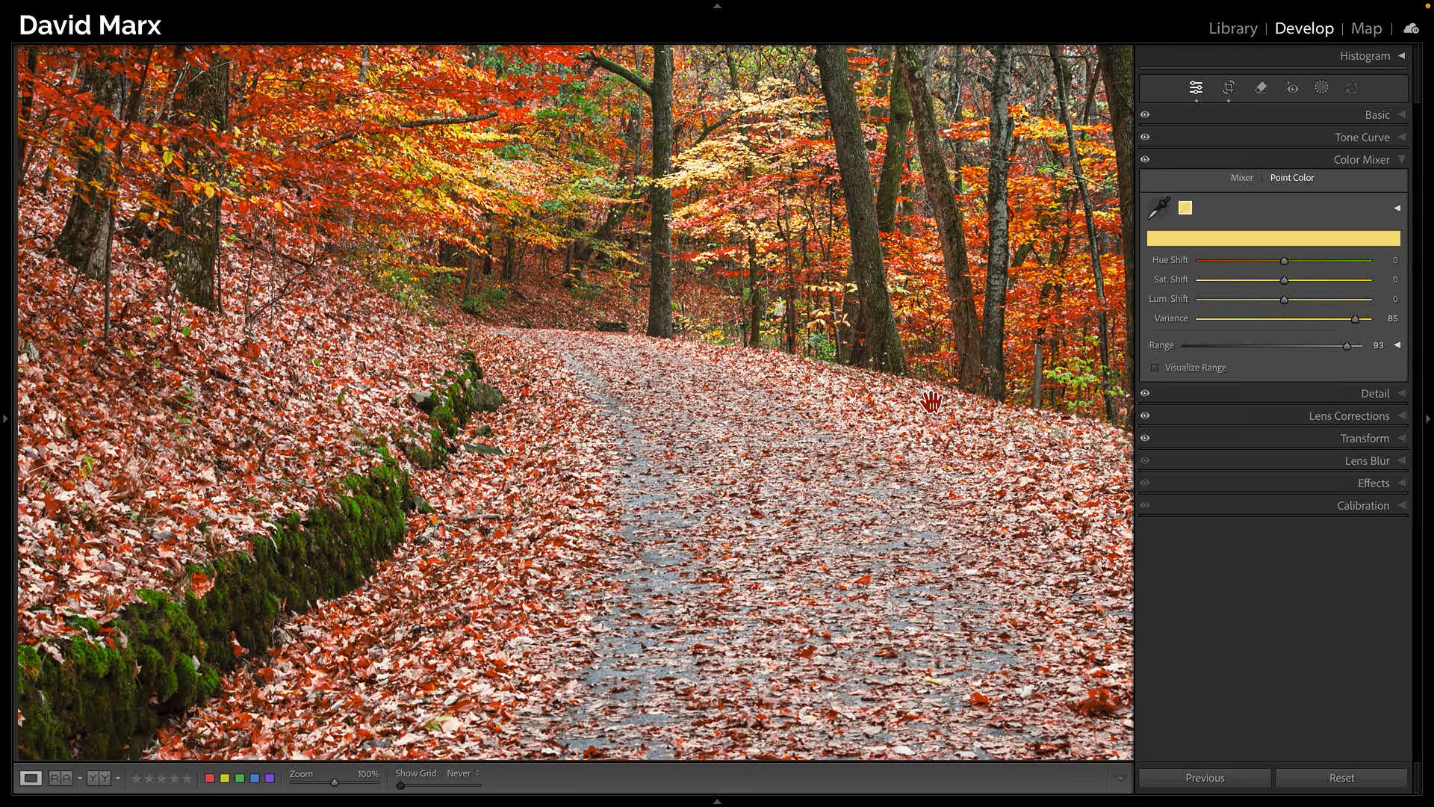
Reveal the yellow swatch's Hue, Saturation and Luminance Range controls
left_click(1398, 345)
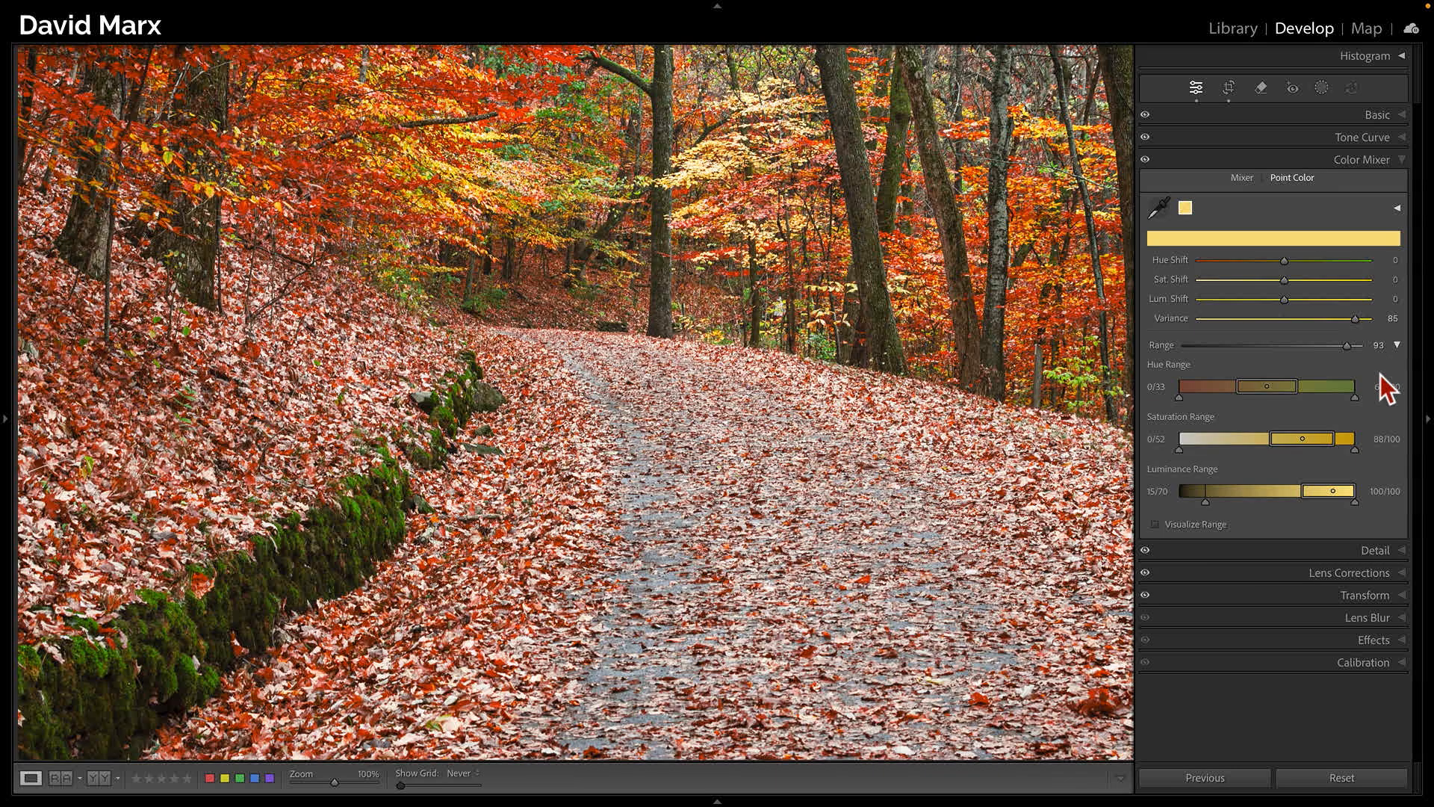
Enable Visualize Range and tighten the hue range's upper falloff away from the reds
left_click(1157, 523)
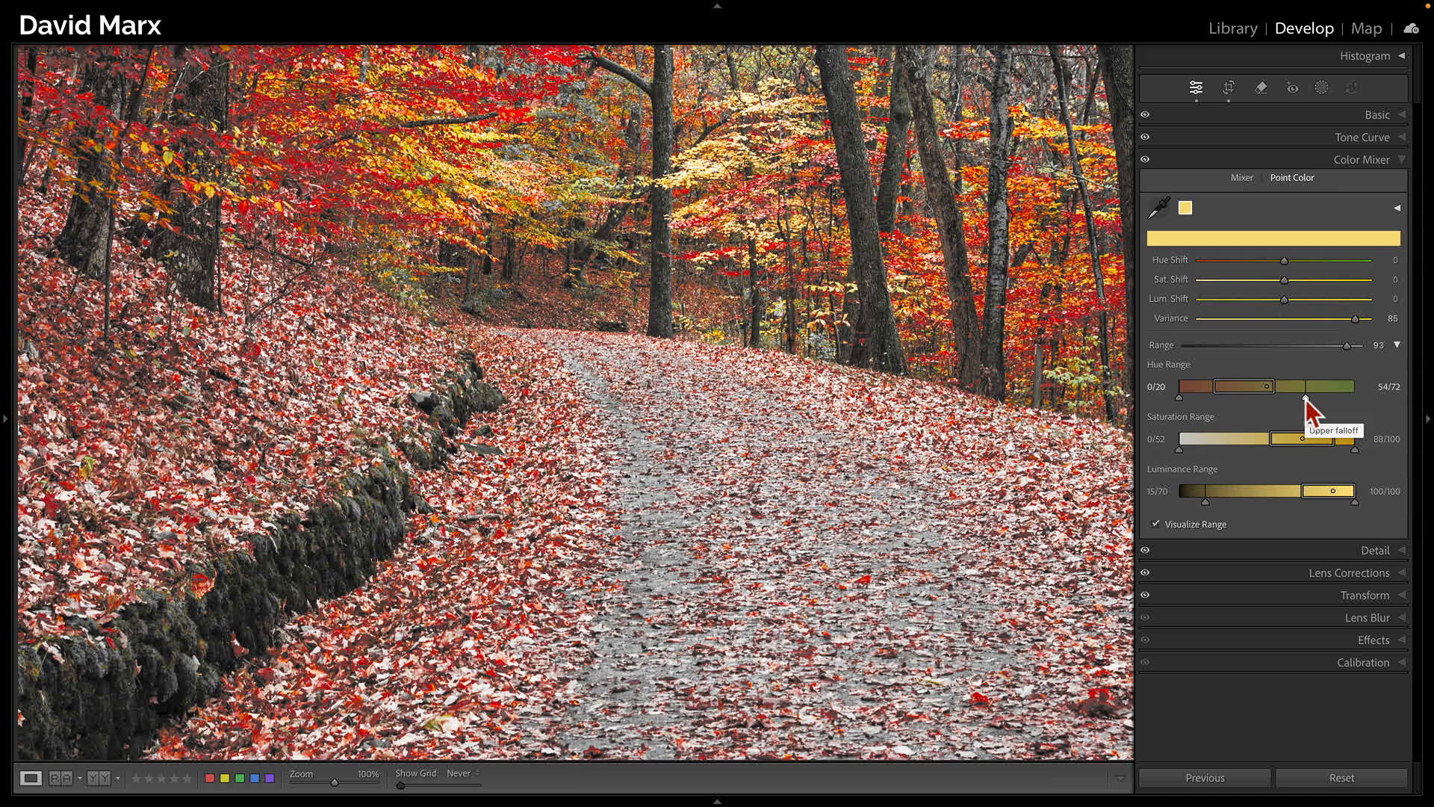
left_click(1158, 524)
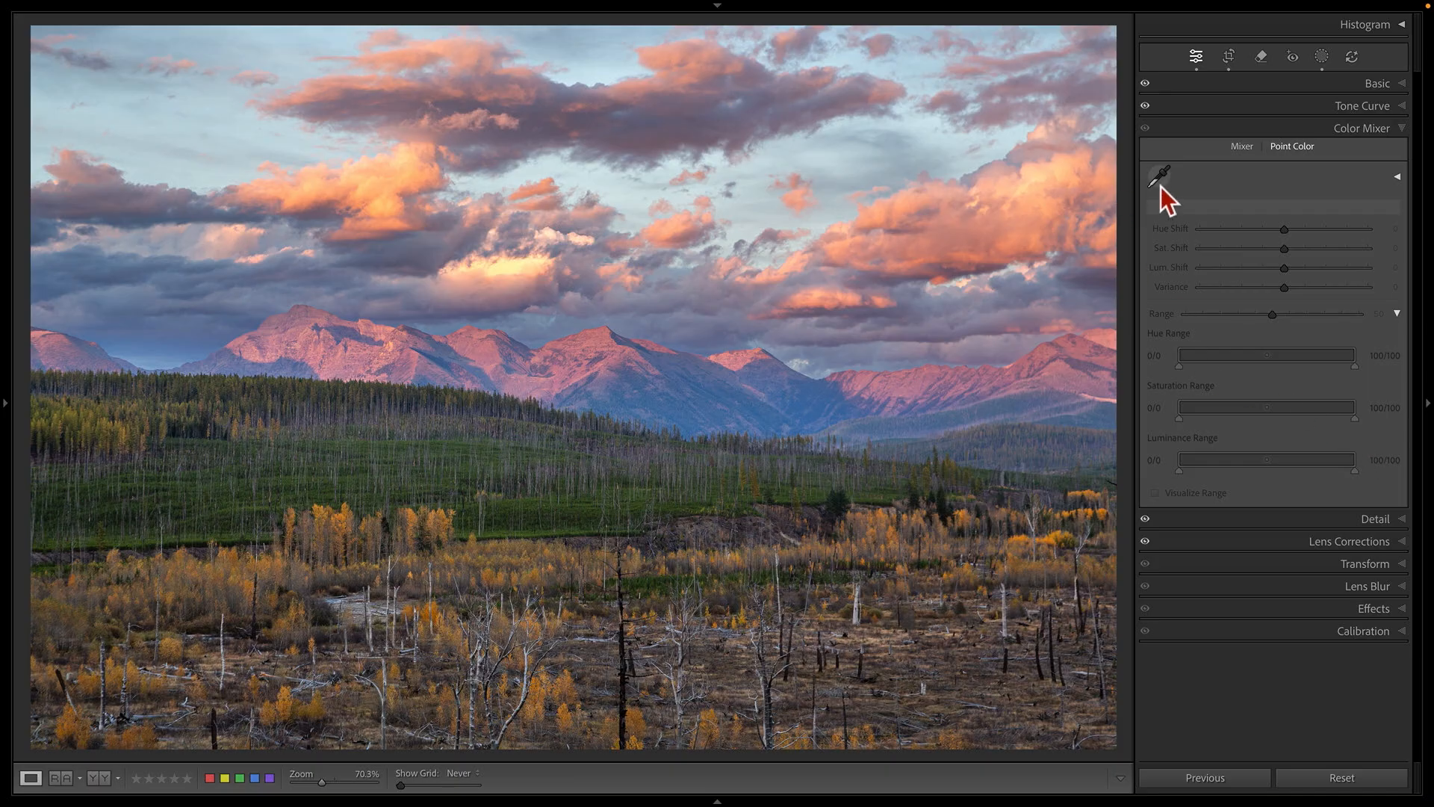
Sample the foreground yellow aspens, delete that swatch, and collapse Color Mixer
left_click(1160, 176)
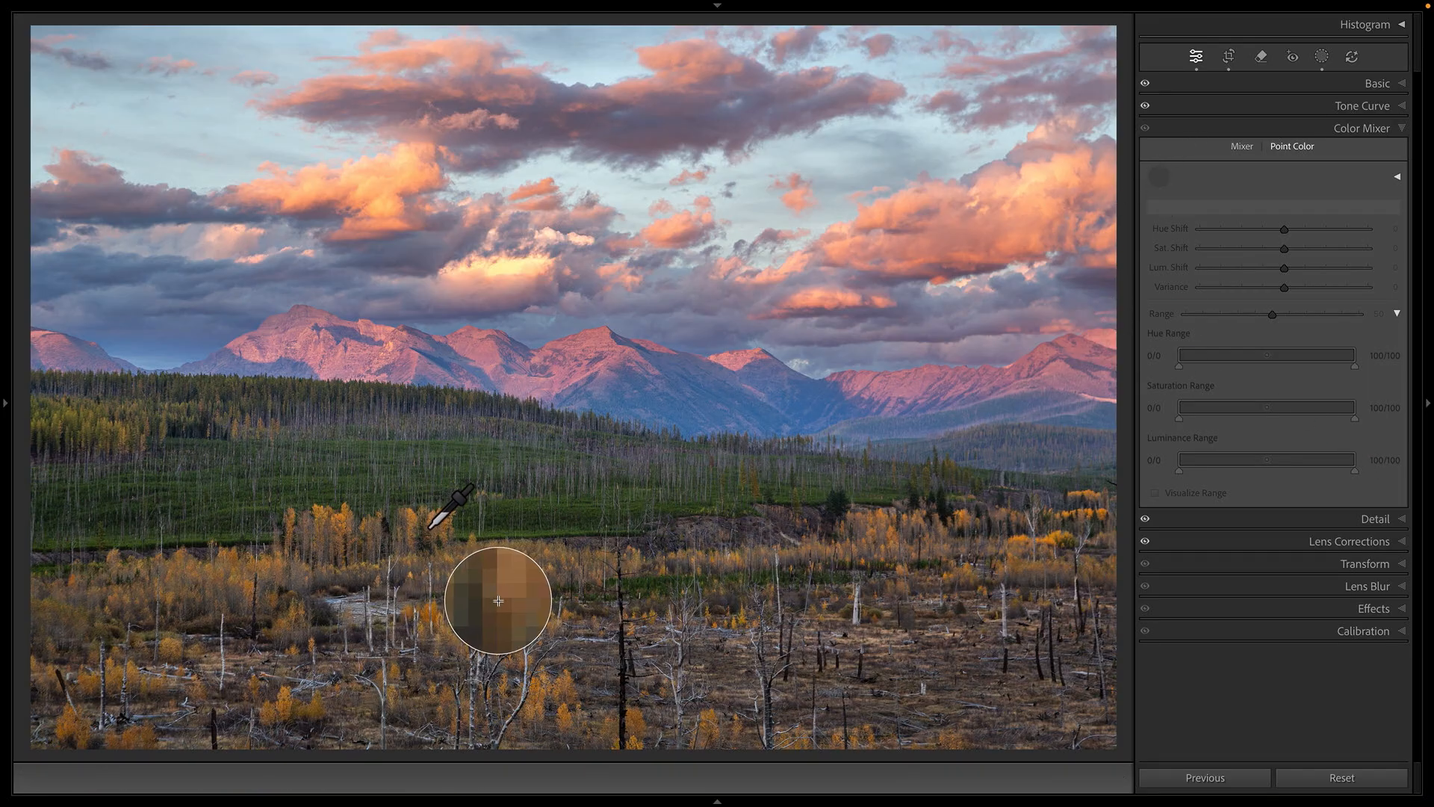
left_click(499, 601)
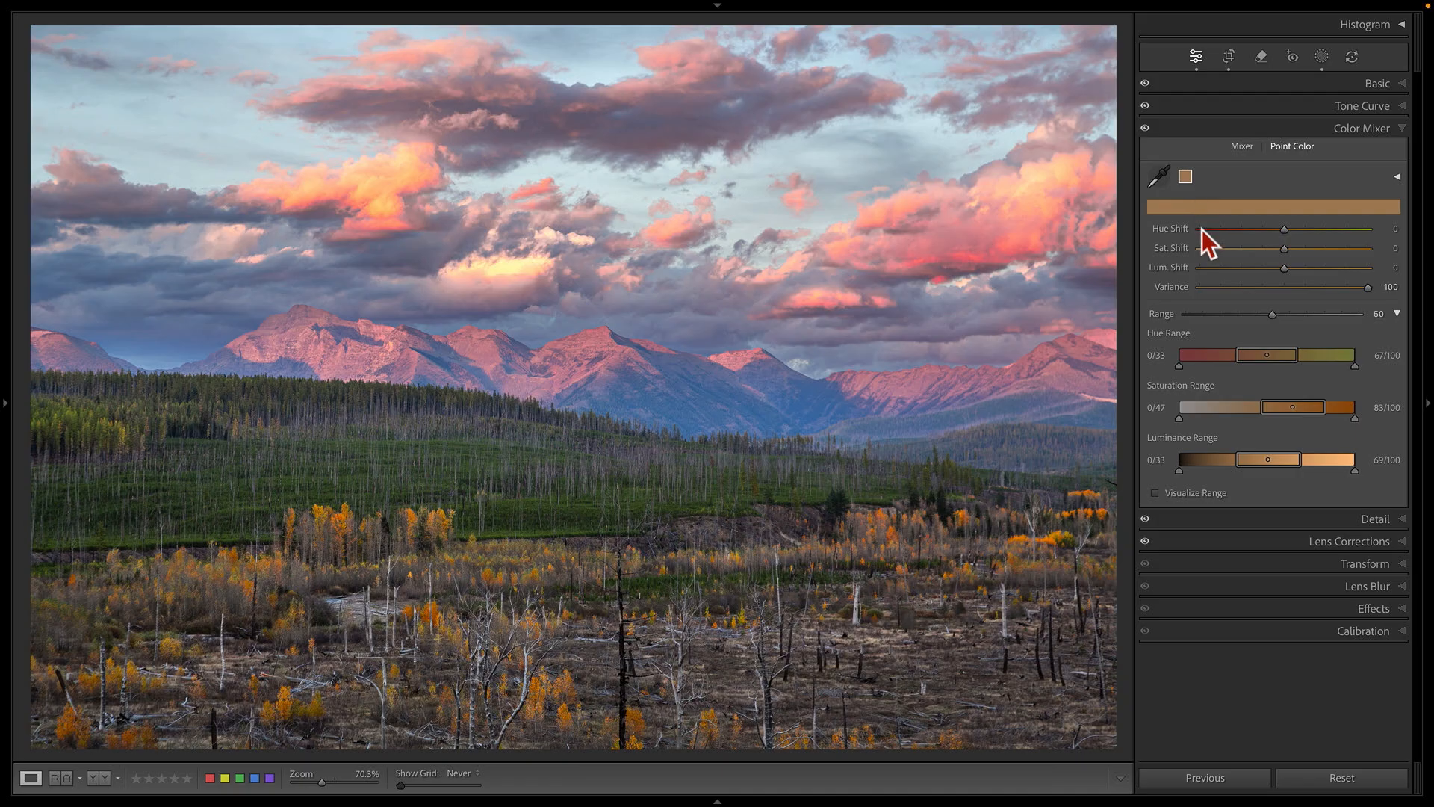
right_click(1185, 176)
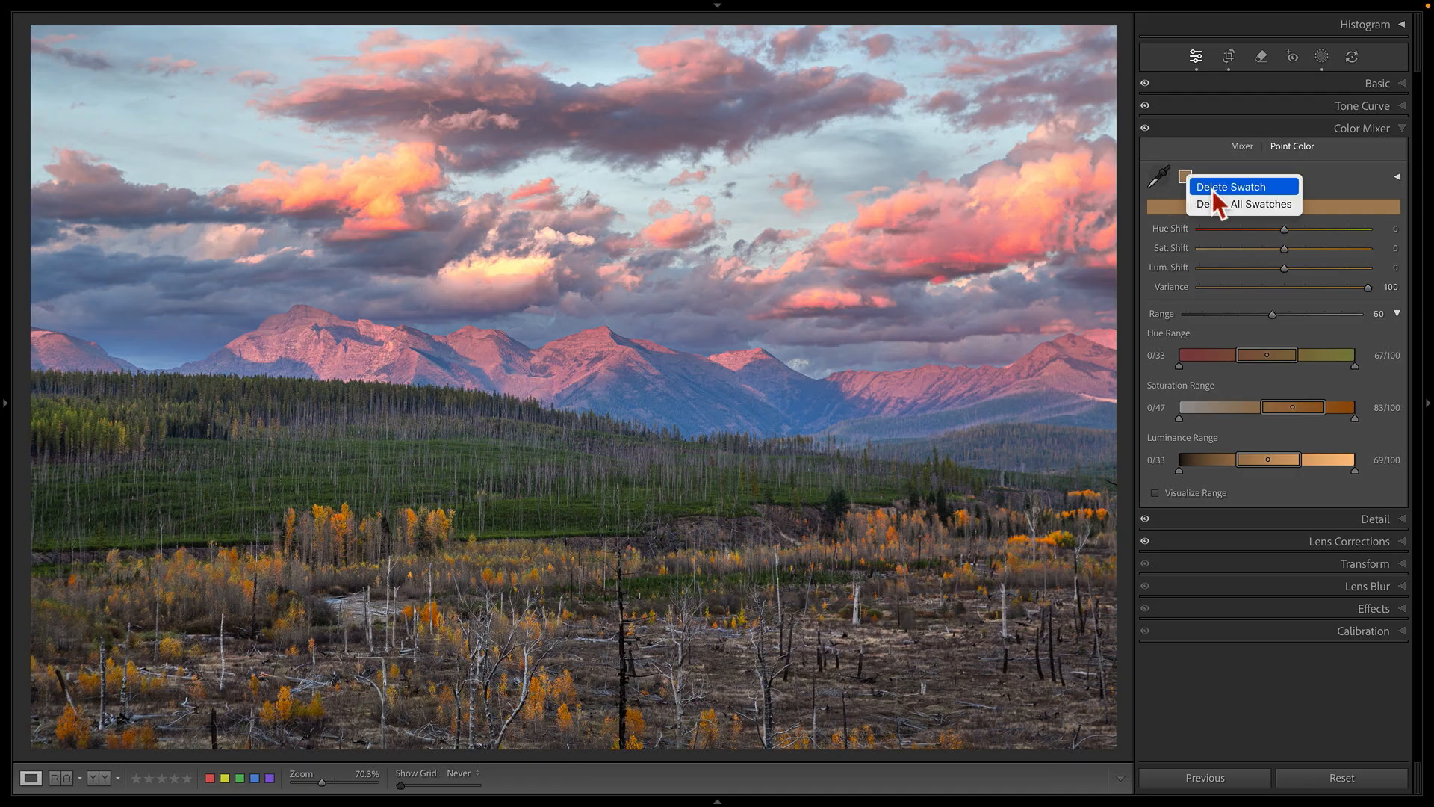
left_click(1229, 187)
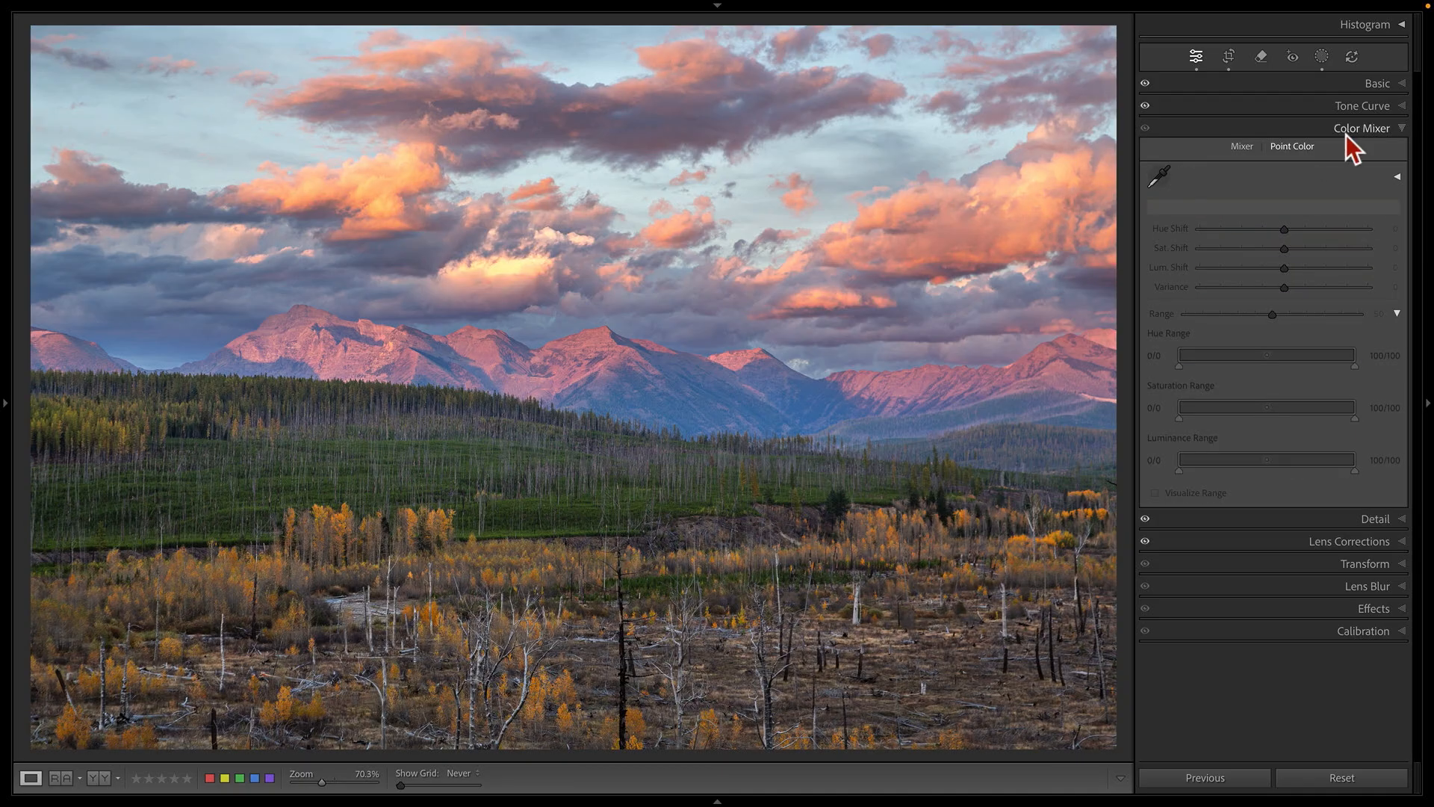
left_click(1362, 129)
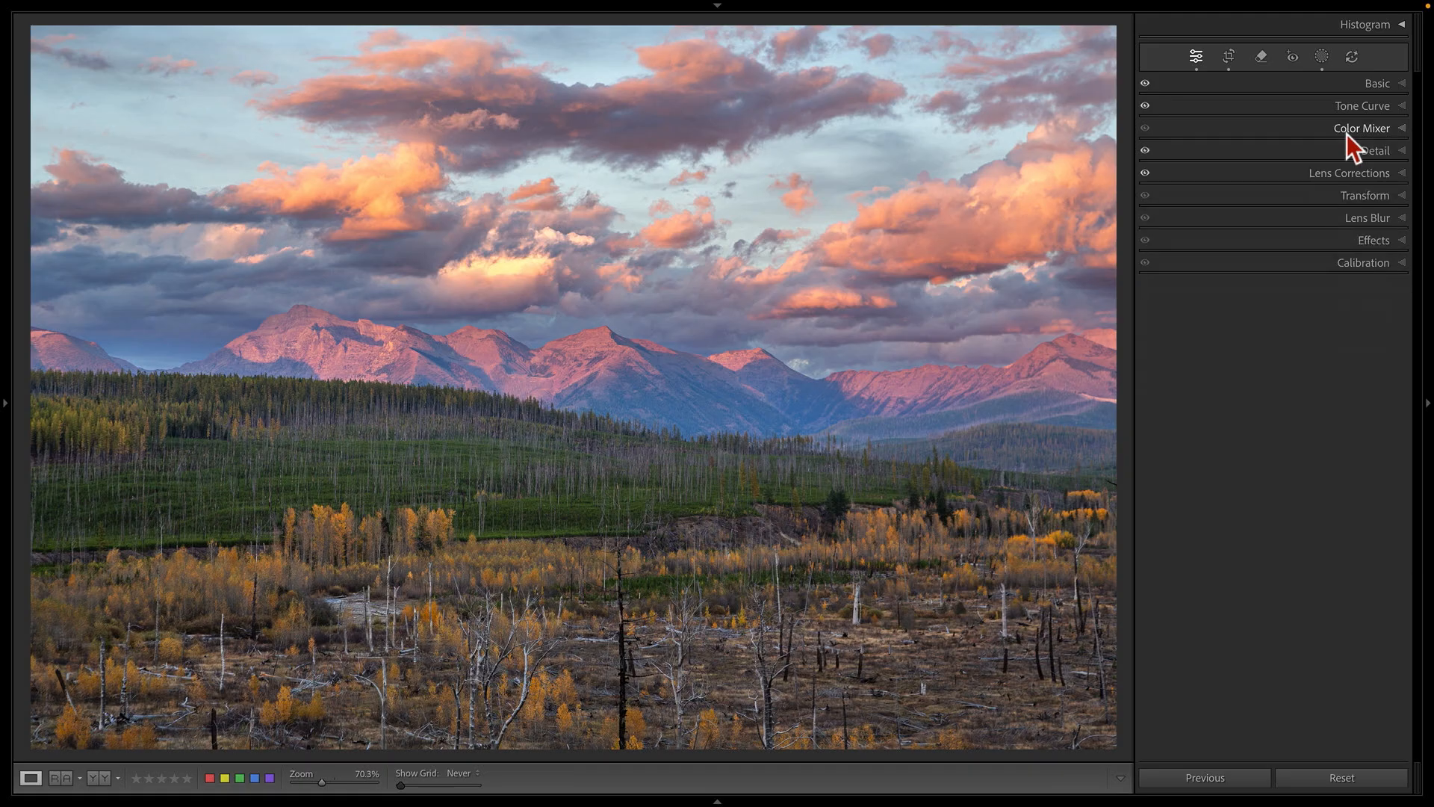
Create a new Select Landscape mask from Vegetation only
left_click(1321, 56)
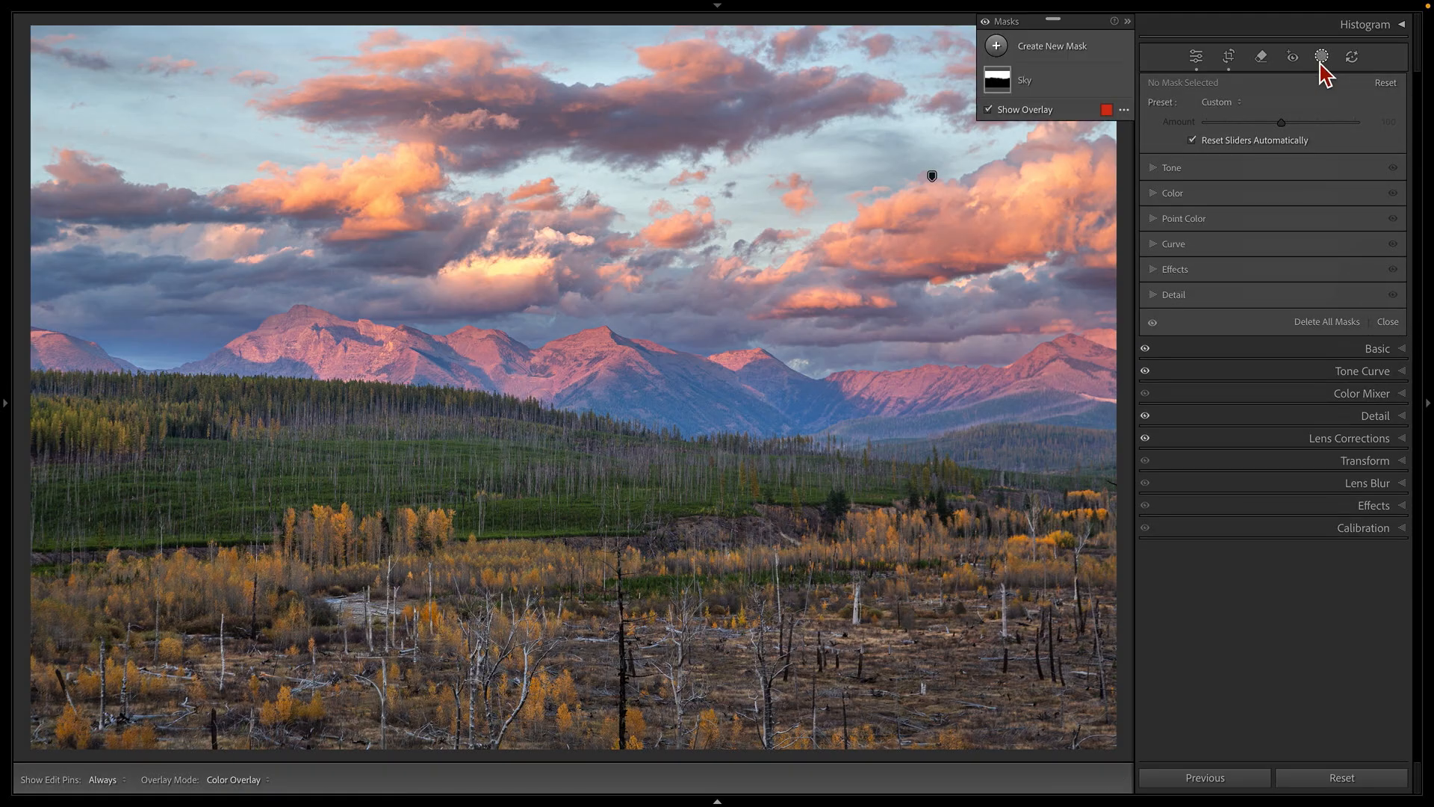
mouse_move(1022, 52)
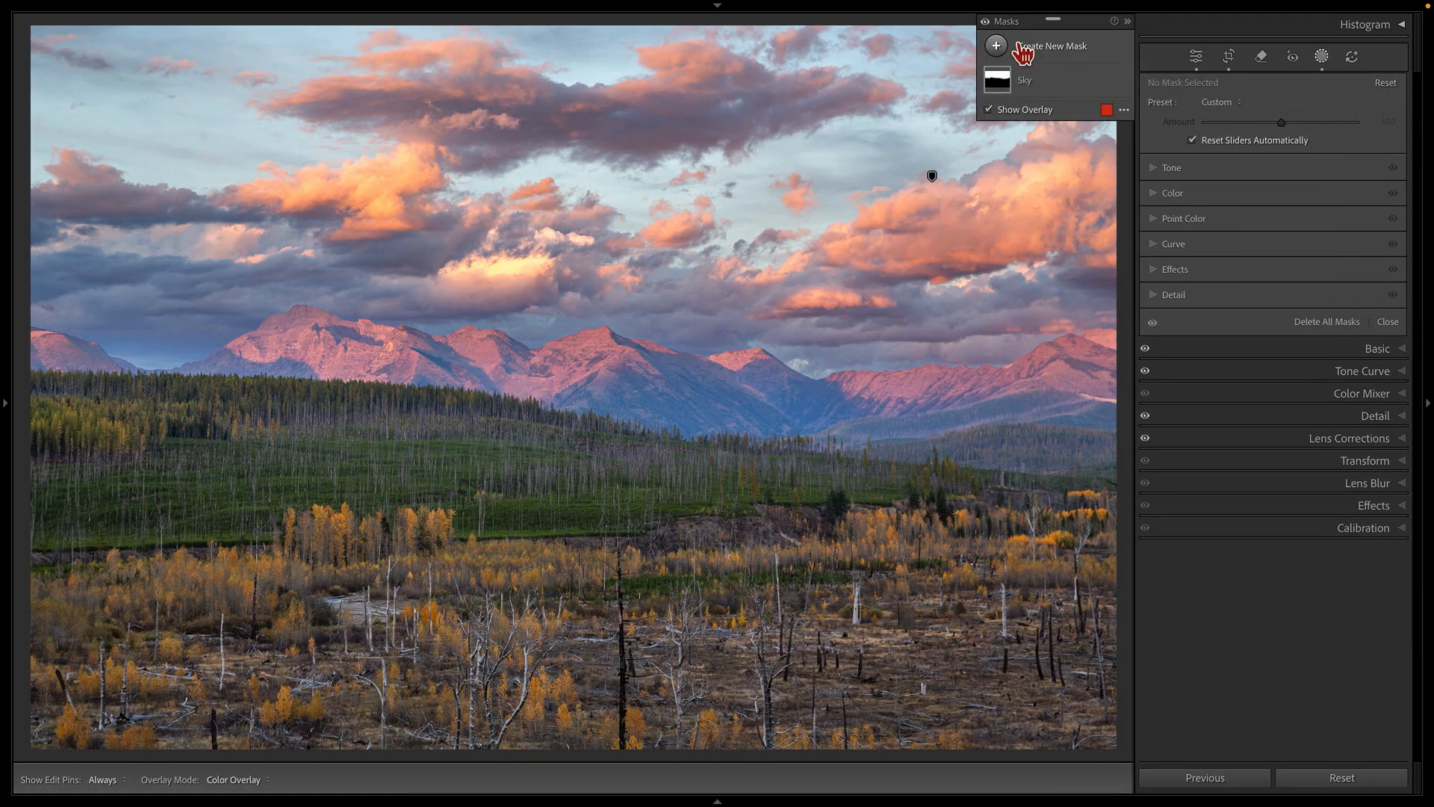
left_click(997, 47)
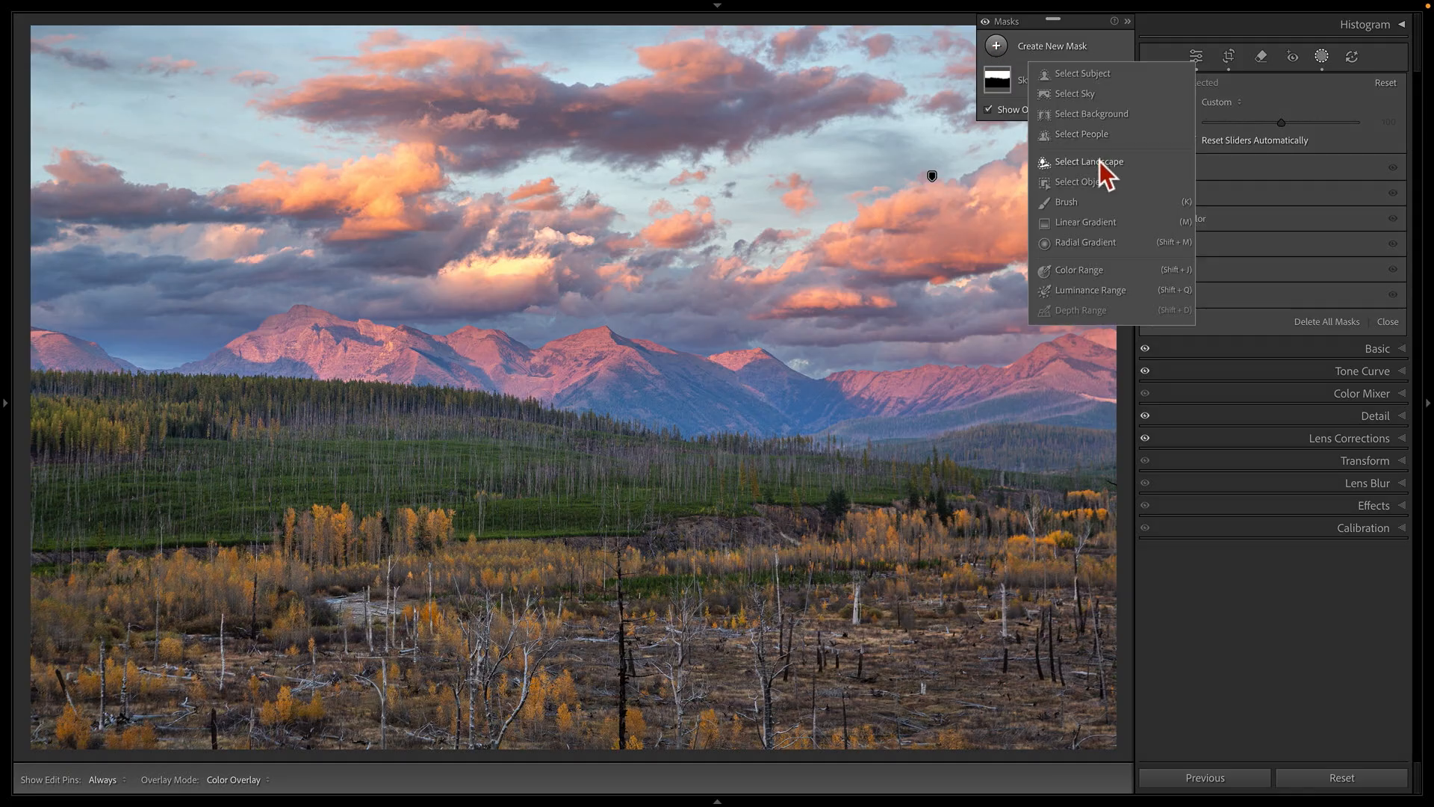
left_click(1088, 161)
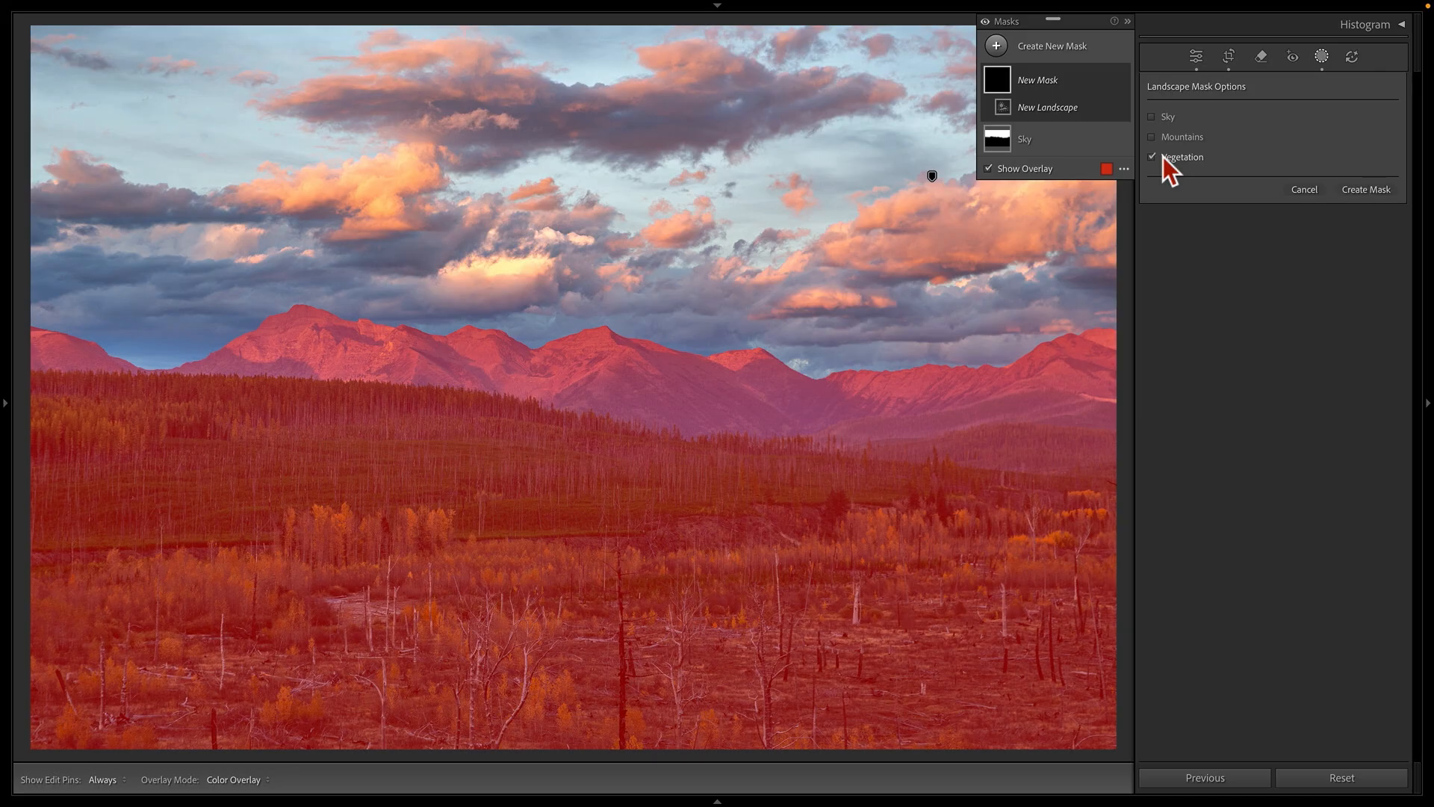
left_click(1099, 128)
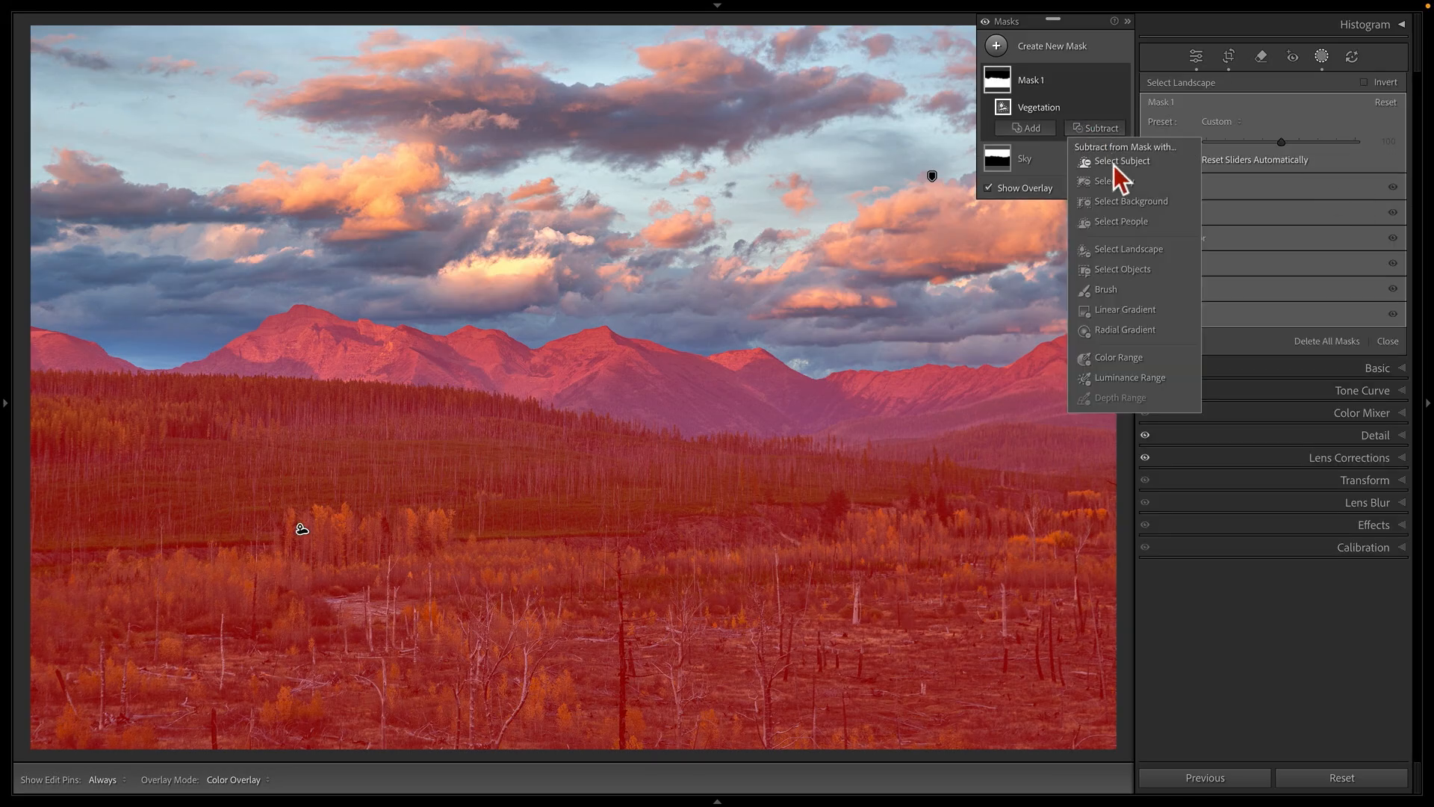
Subtract the Mountains landscape area from the vegetation mask
left_click(1129, 249)
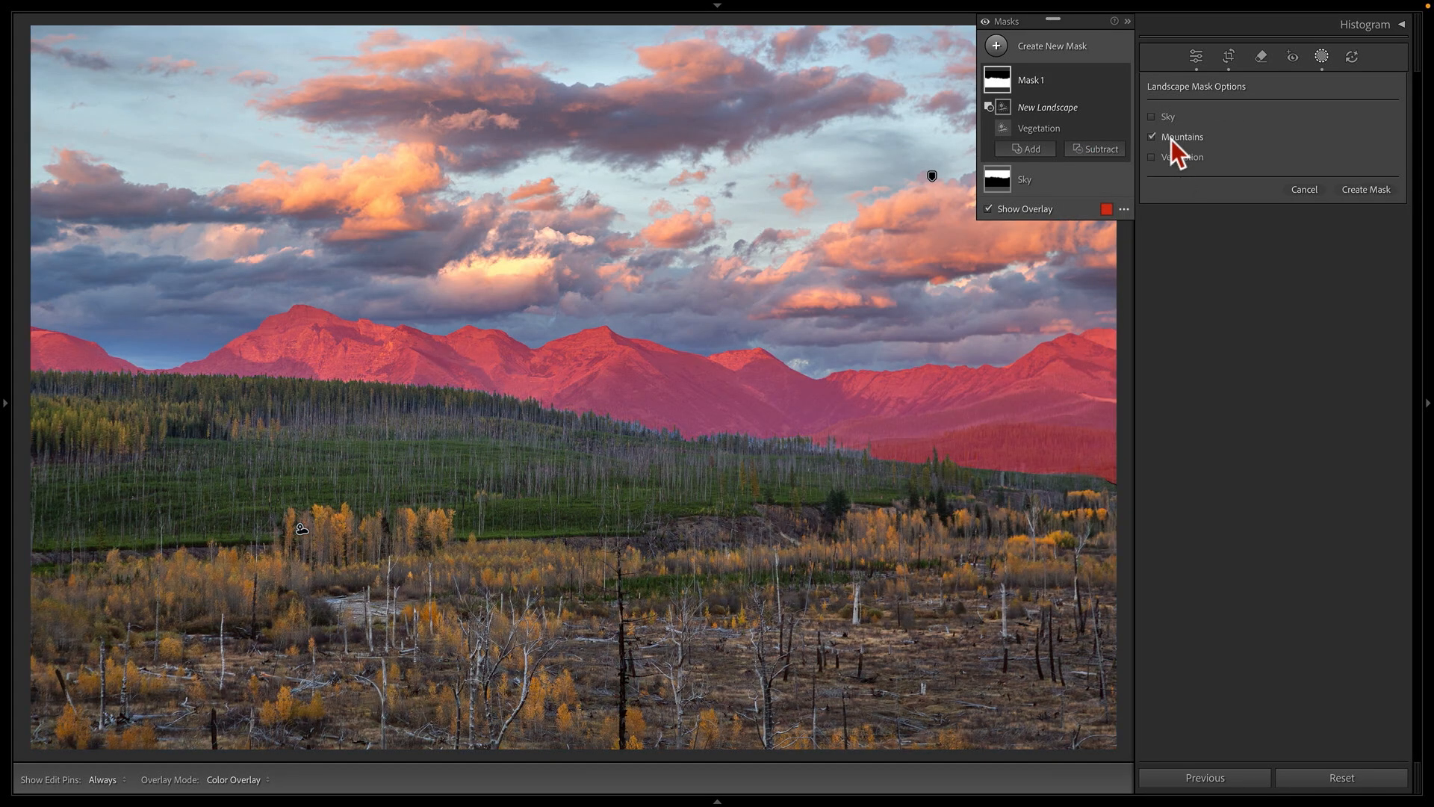
left_click(1364, 190)
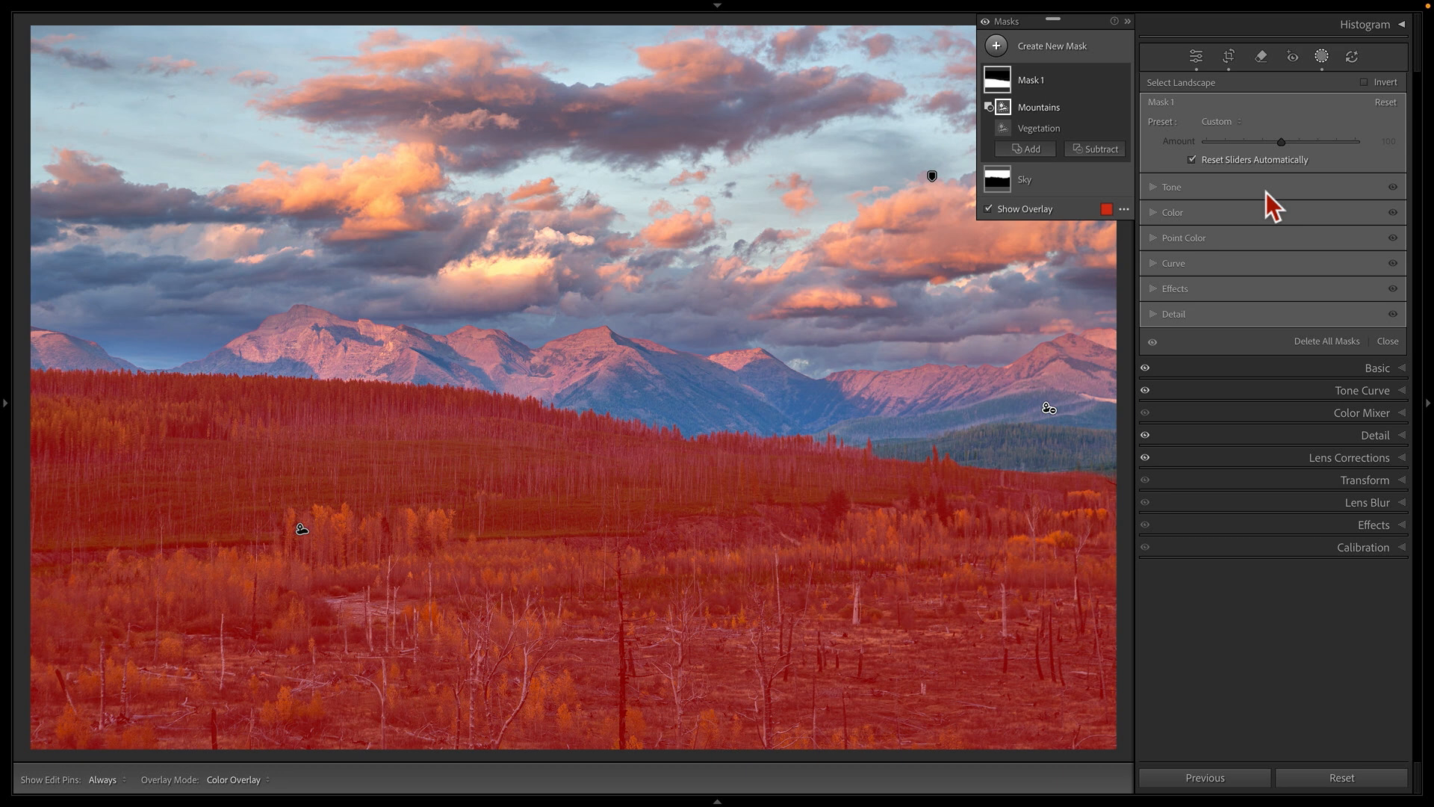
mouse_move(1199, 254)
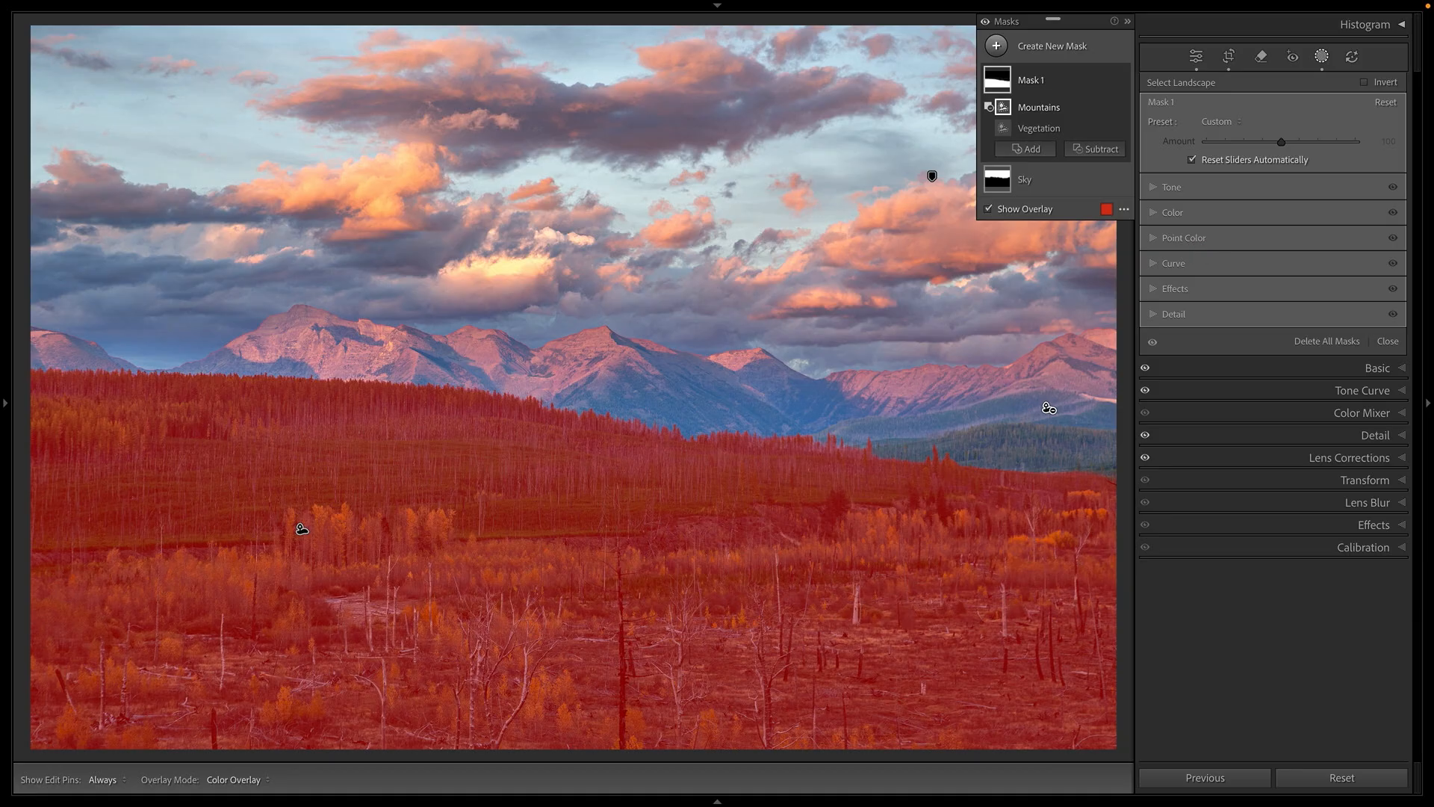
Within the vegetation mask, sample the yellow foliage as a Point Color swatch
left_click(1183, 237)
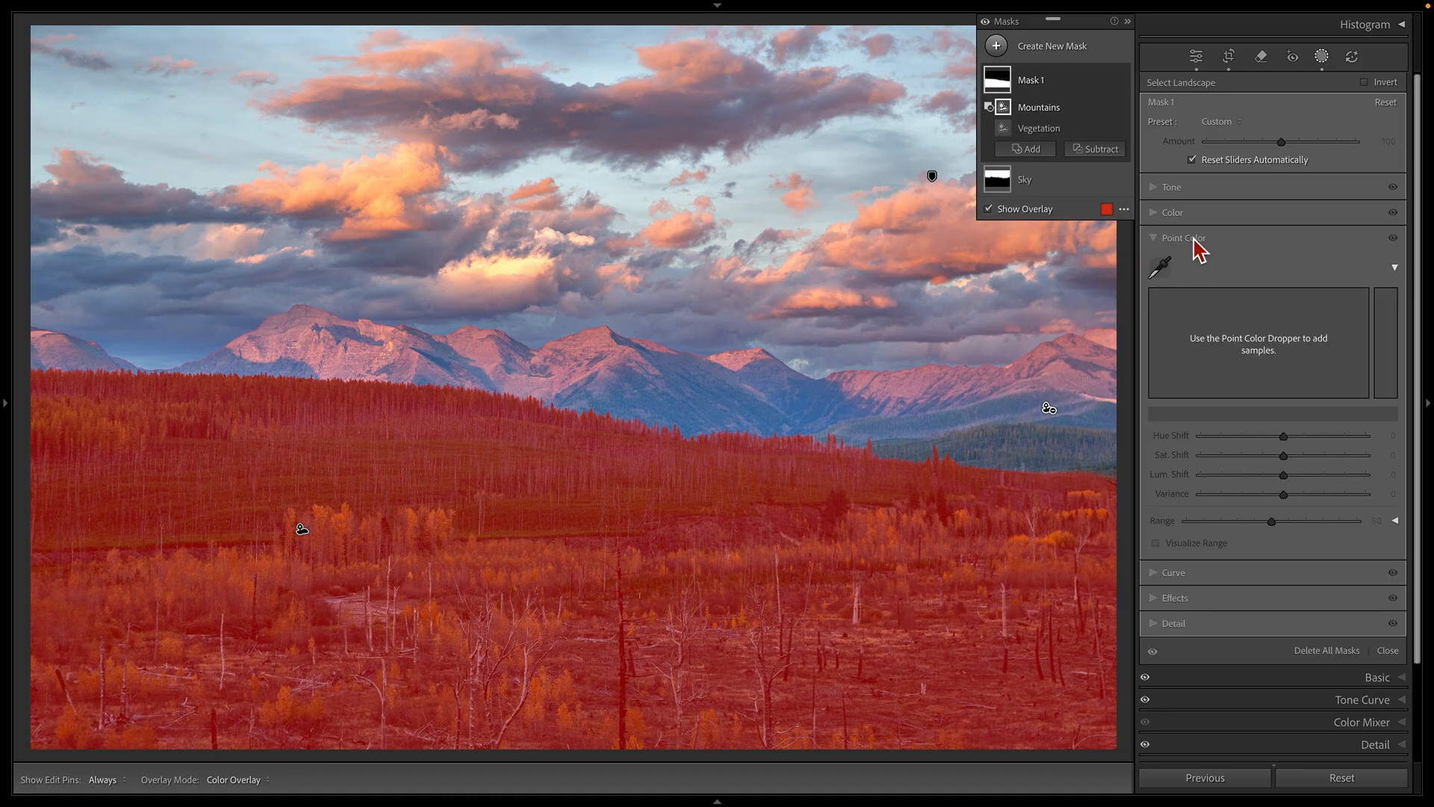
left_click(989, 210)
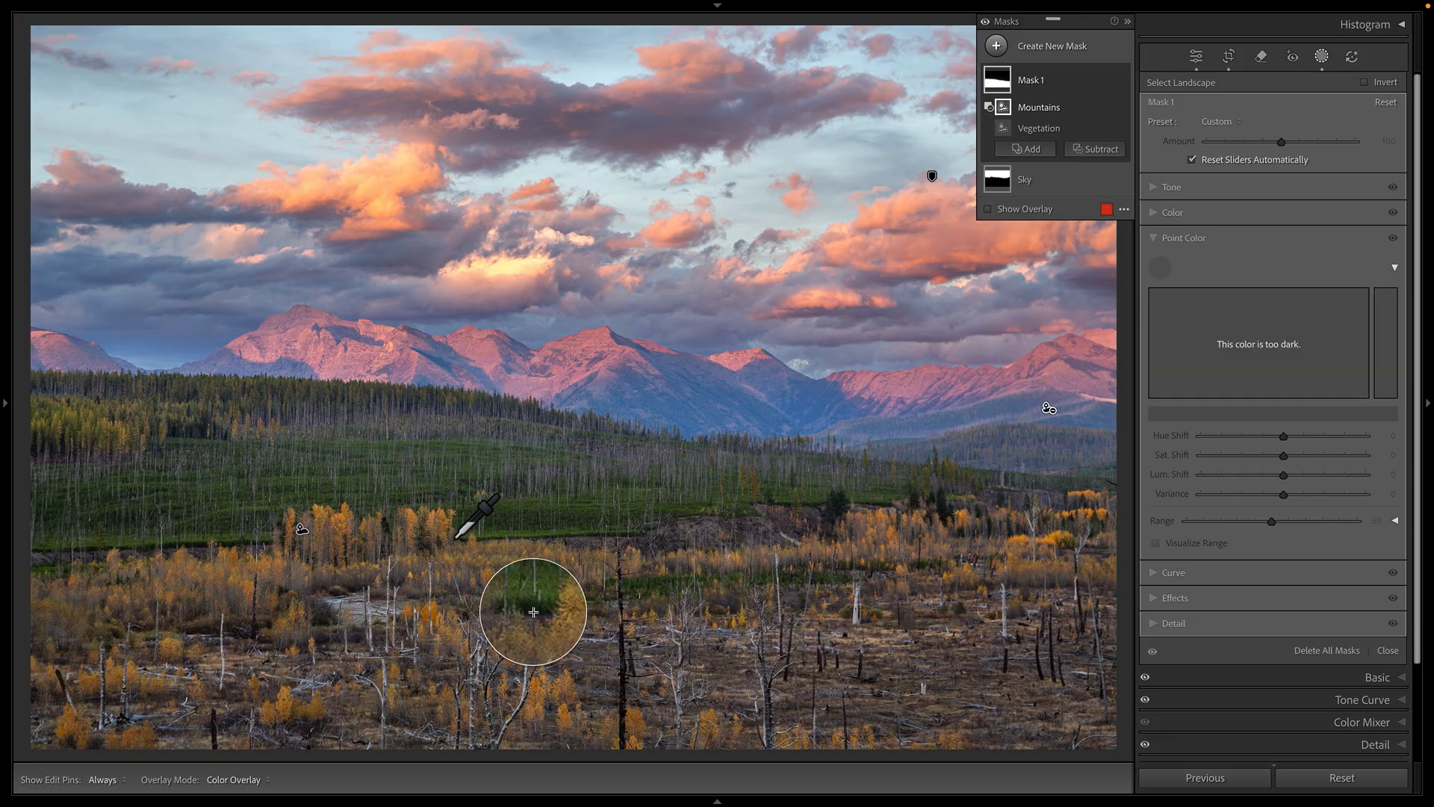
left_click(533, 611)
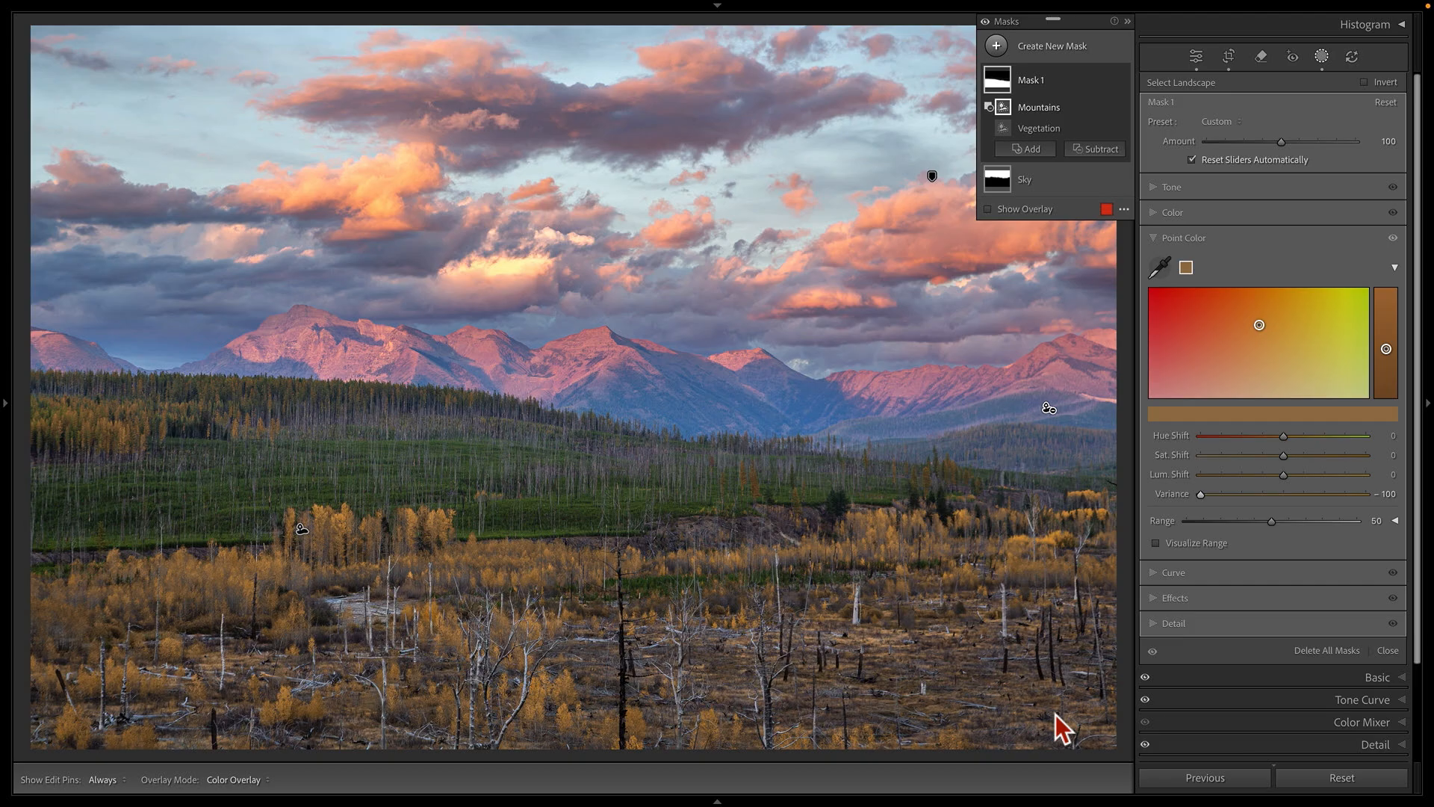
mouse_move(1061, 724)
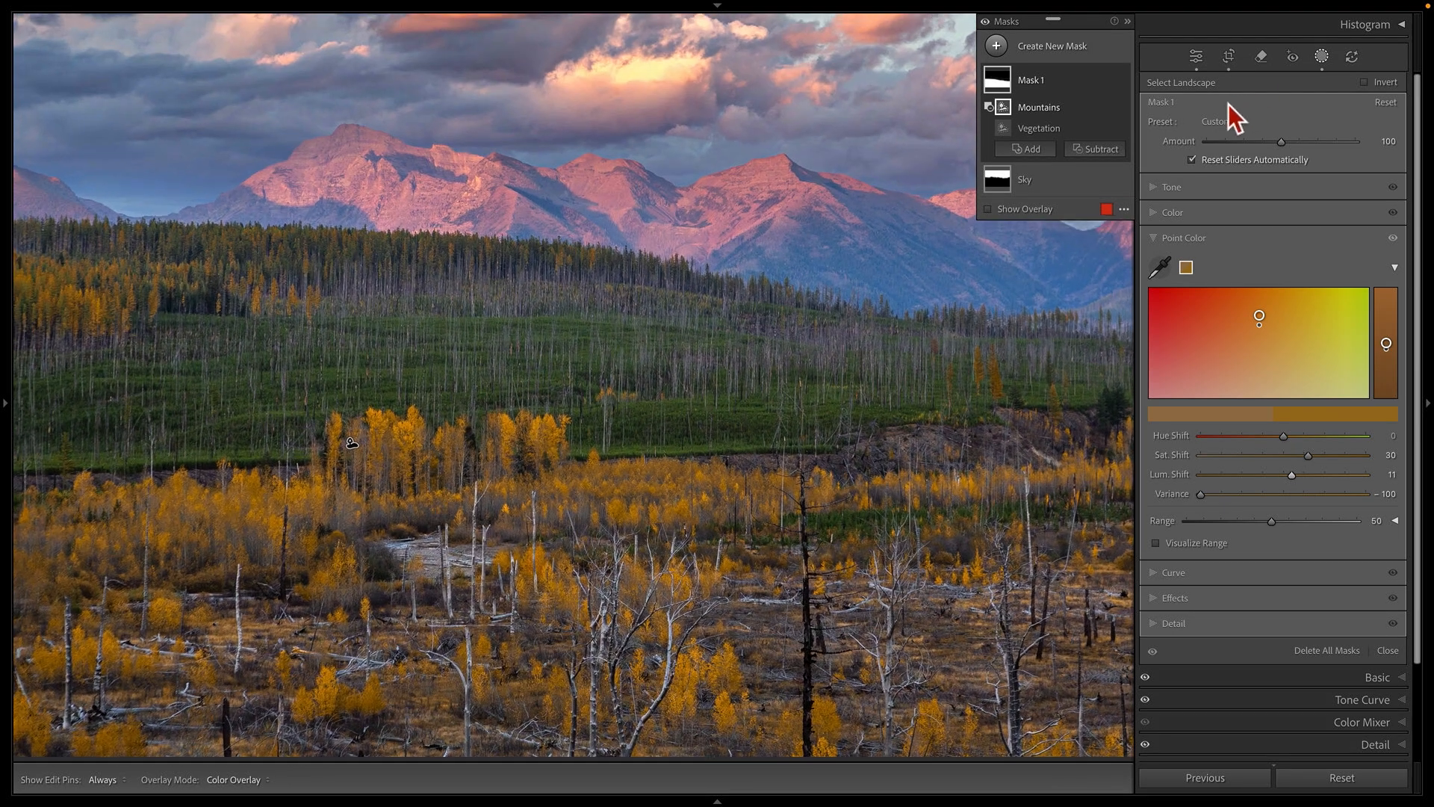
mouse_move(1106, 95)
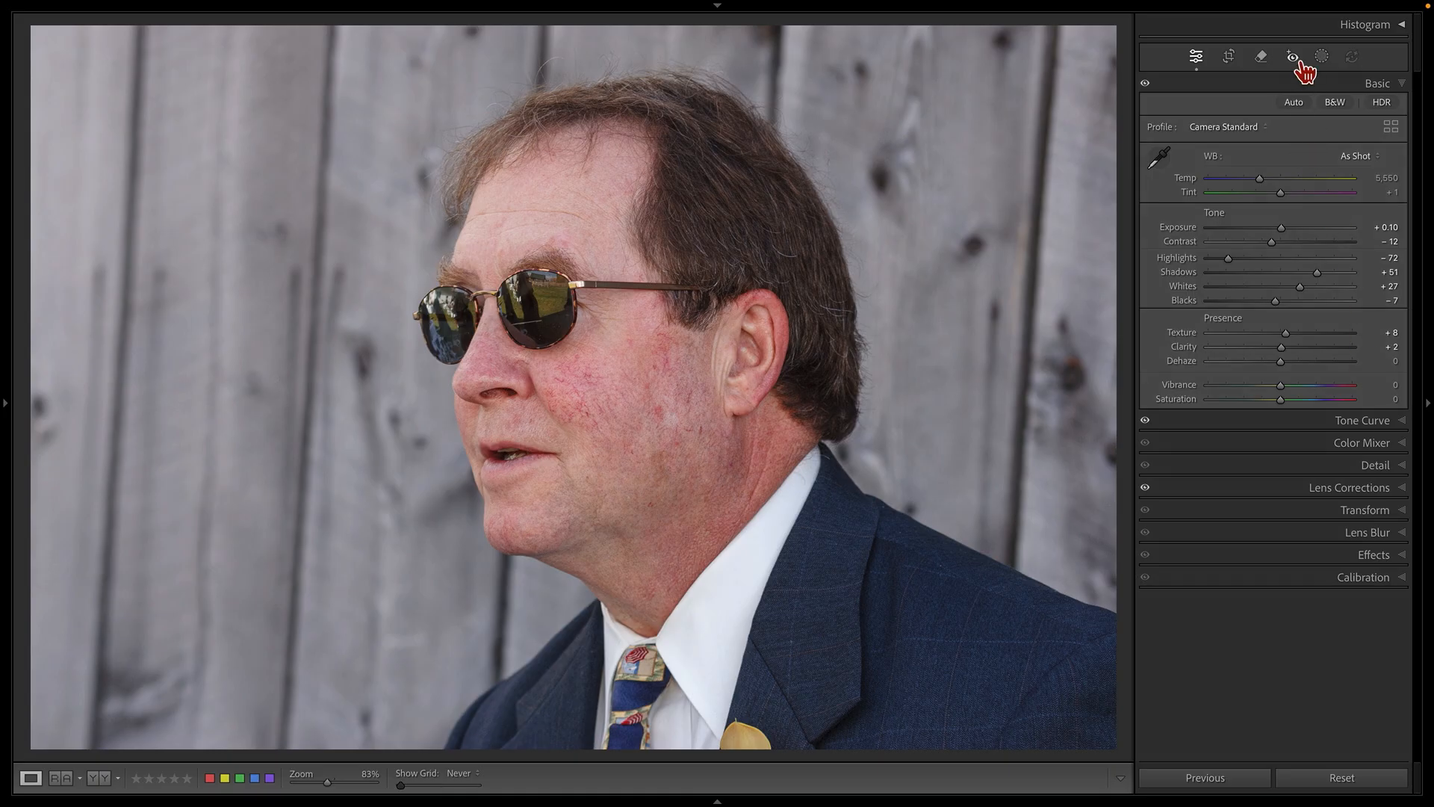
Create a Person 1 mask combining Facial Skin and Body Skin
left_click(1320, 55)
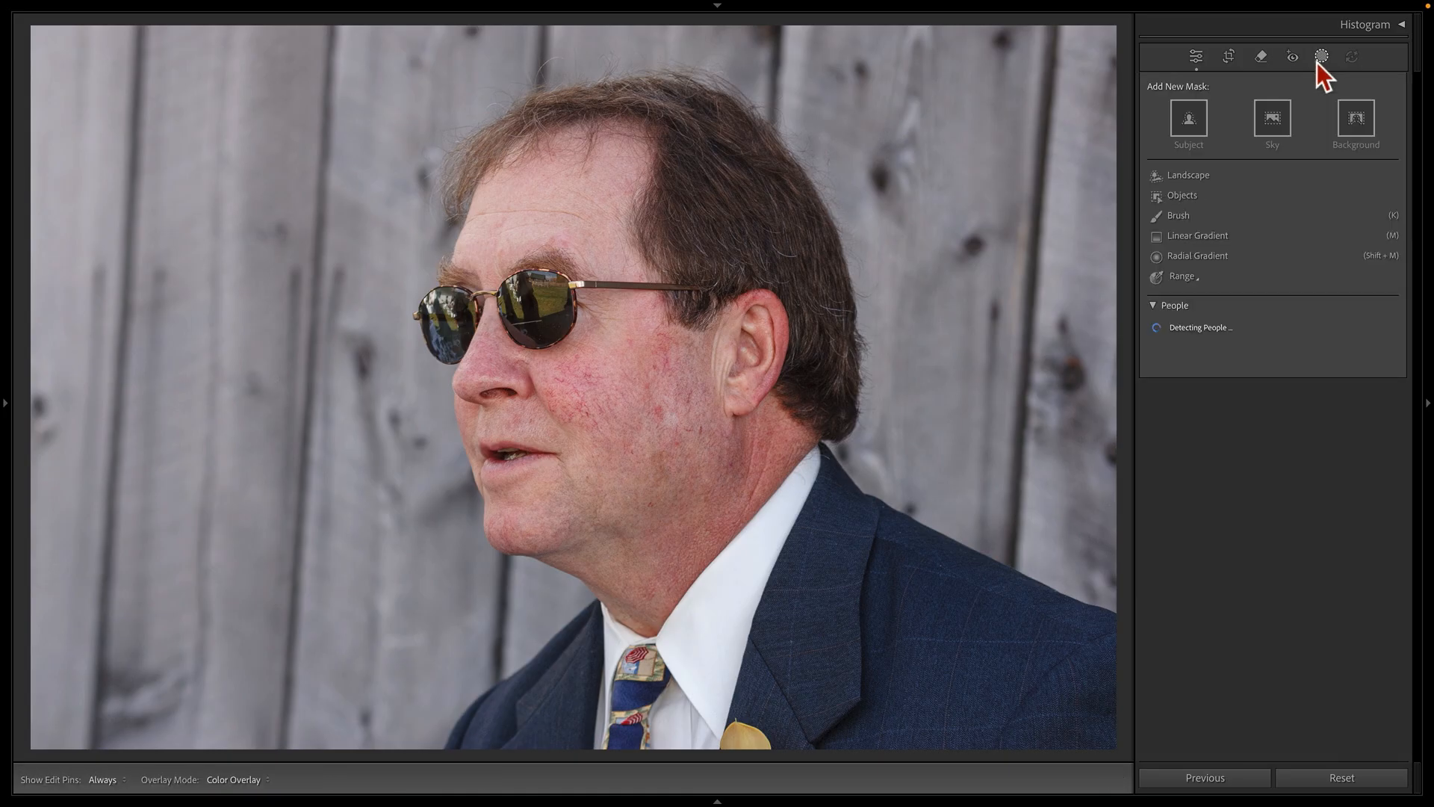
left_click(1187, 124)
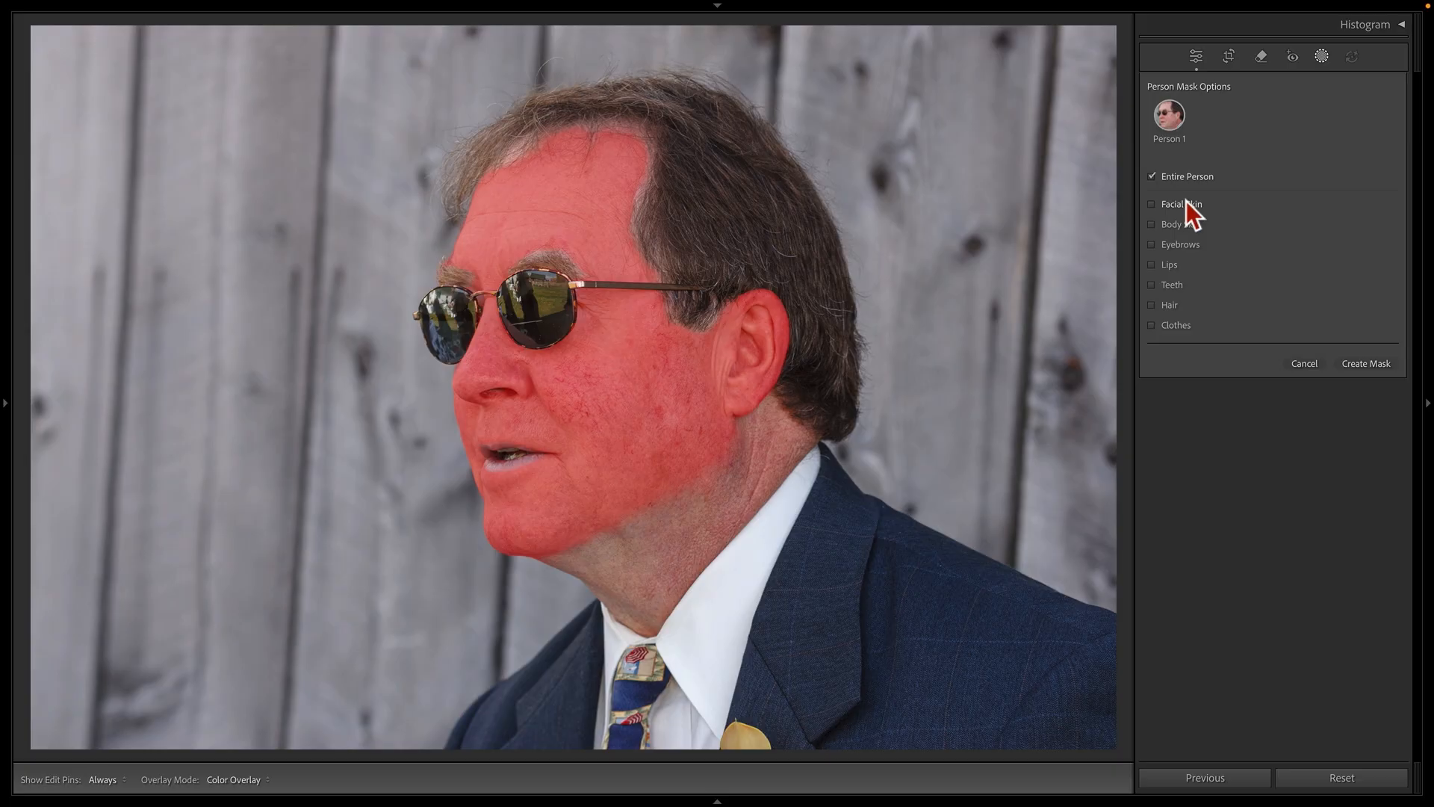
left_click(1152, 224)
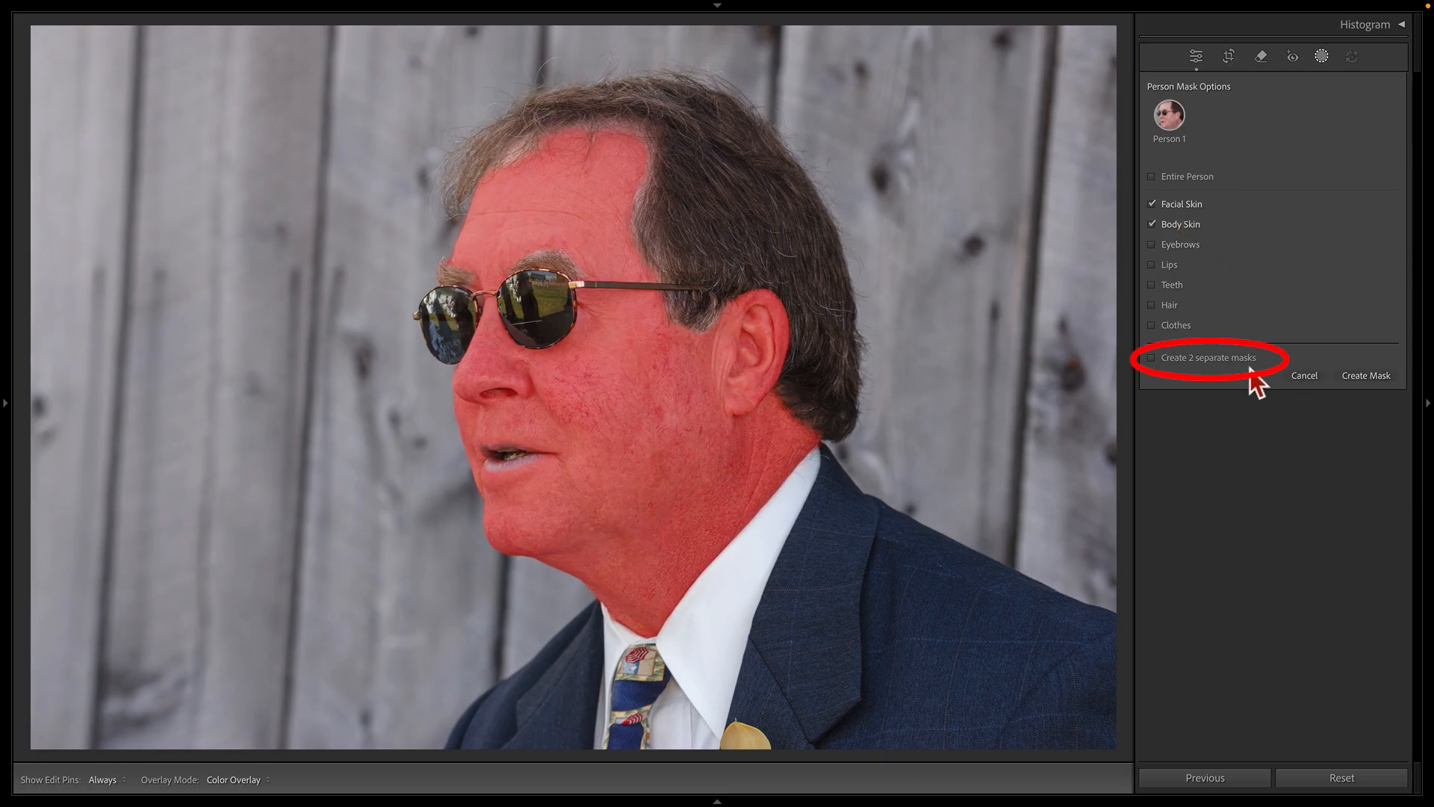
mouse_move(1237, 390)
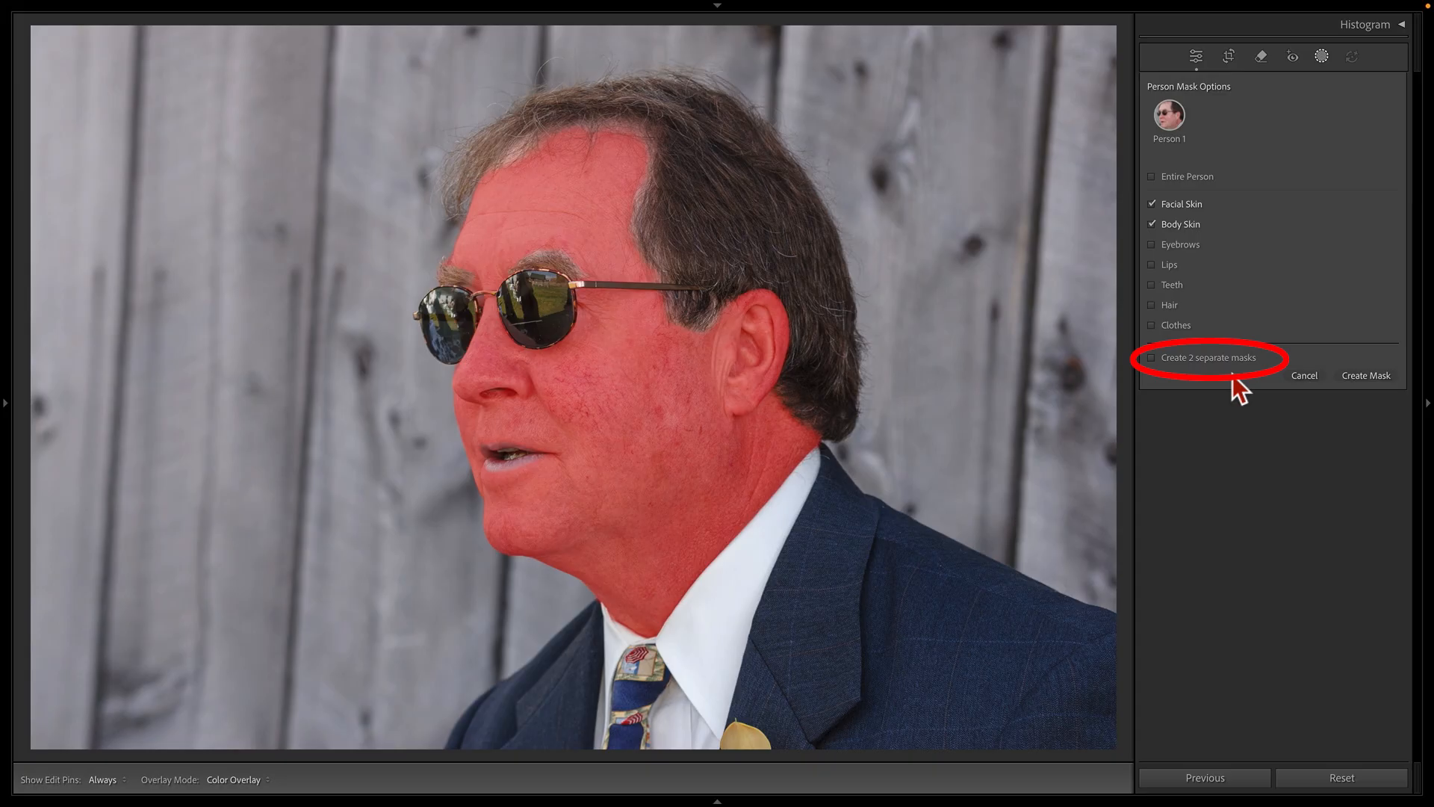
left_click(1364, 375)
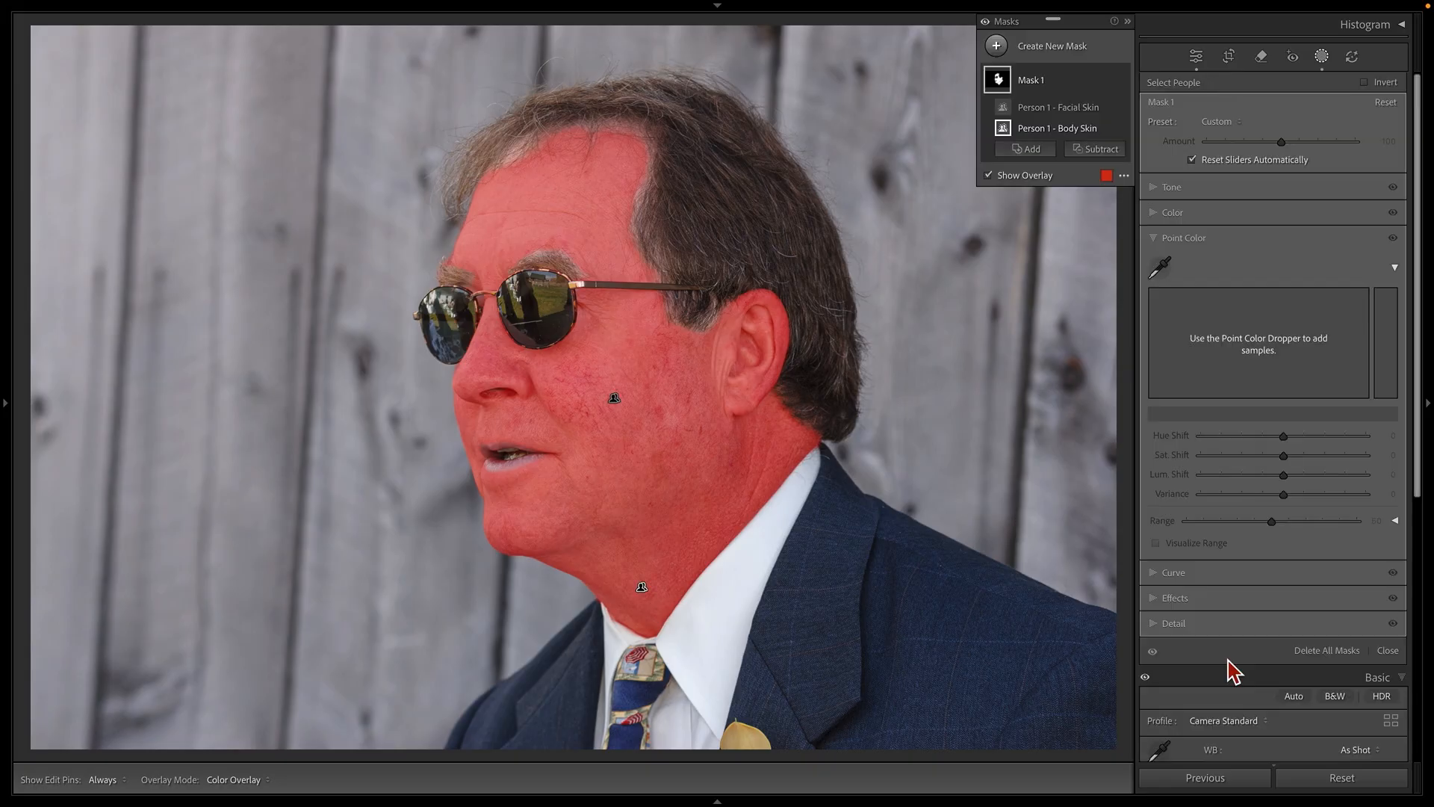
mouse_move(1199, 340)
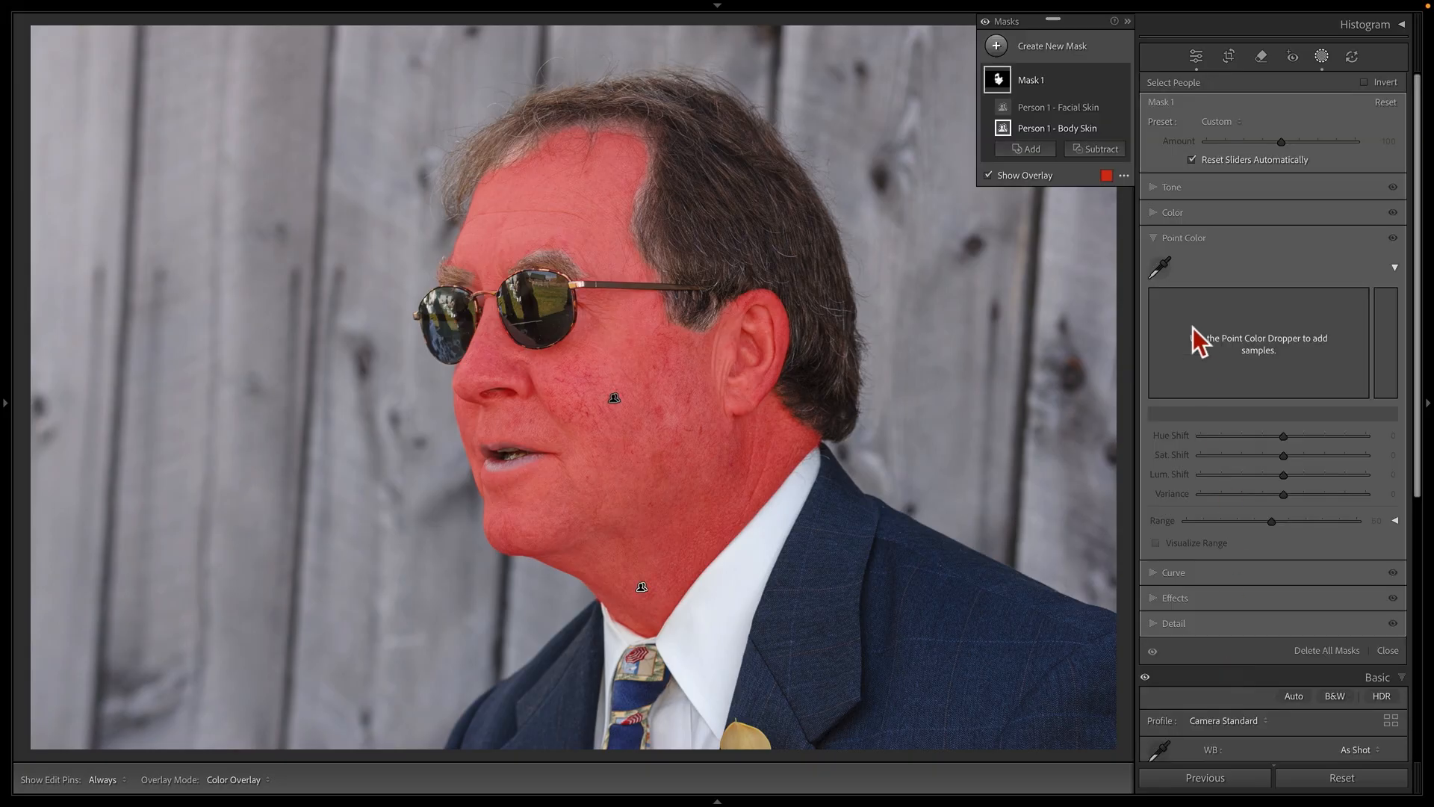
mouse_move(1167, 275)
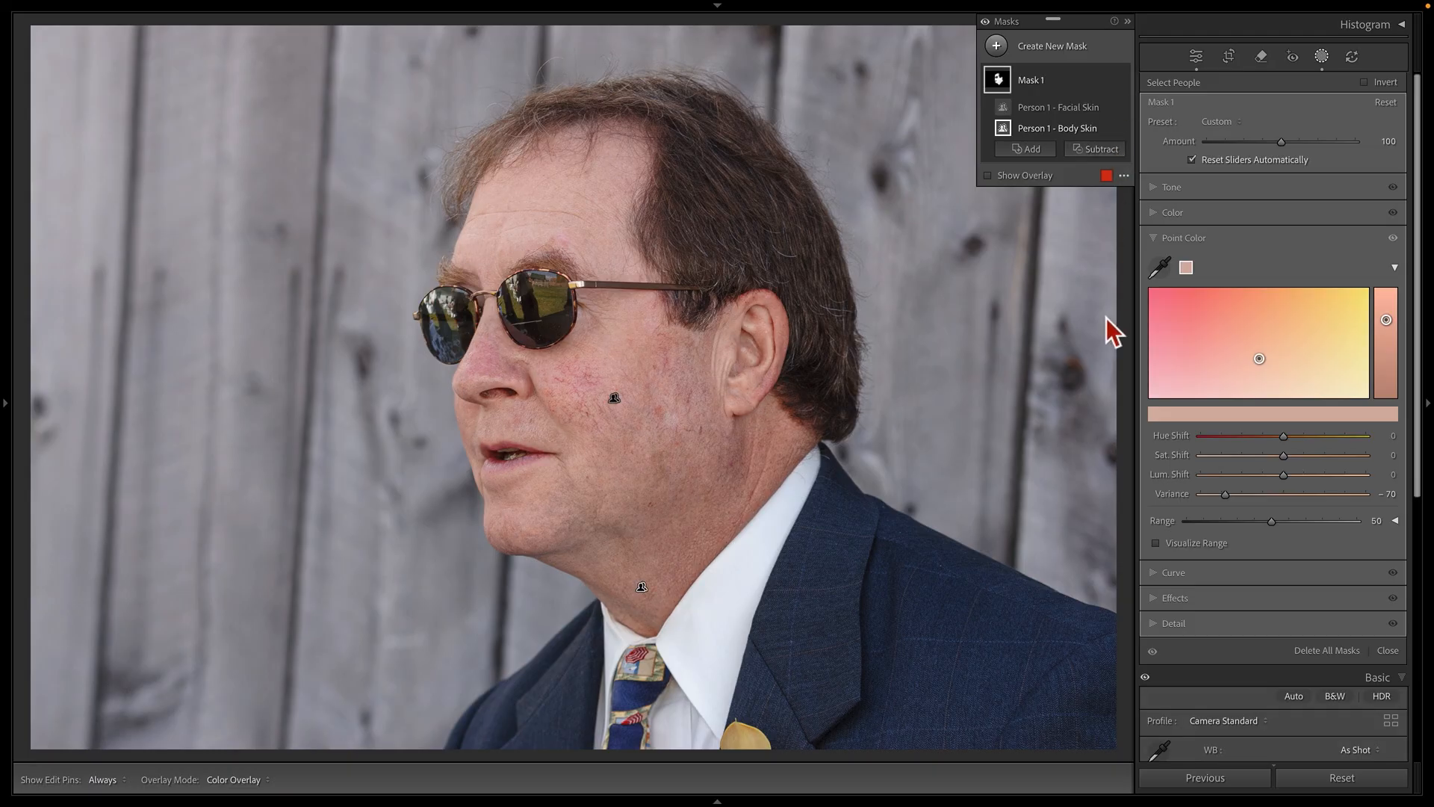
mouse_move(1289, 452)
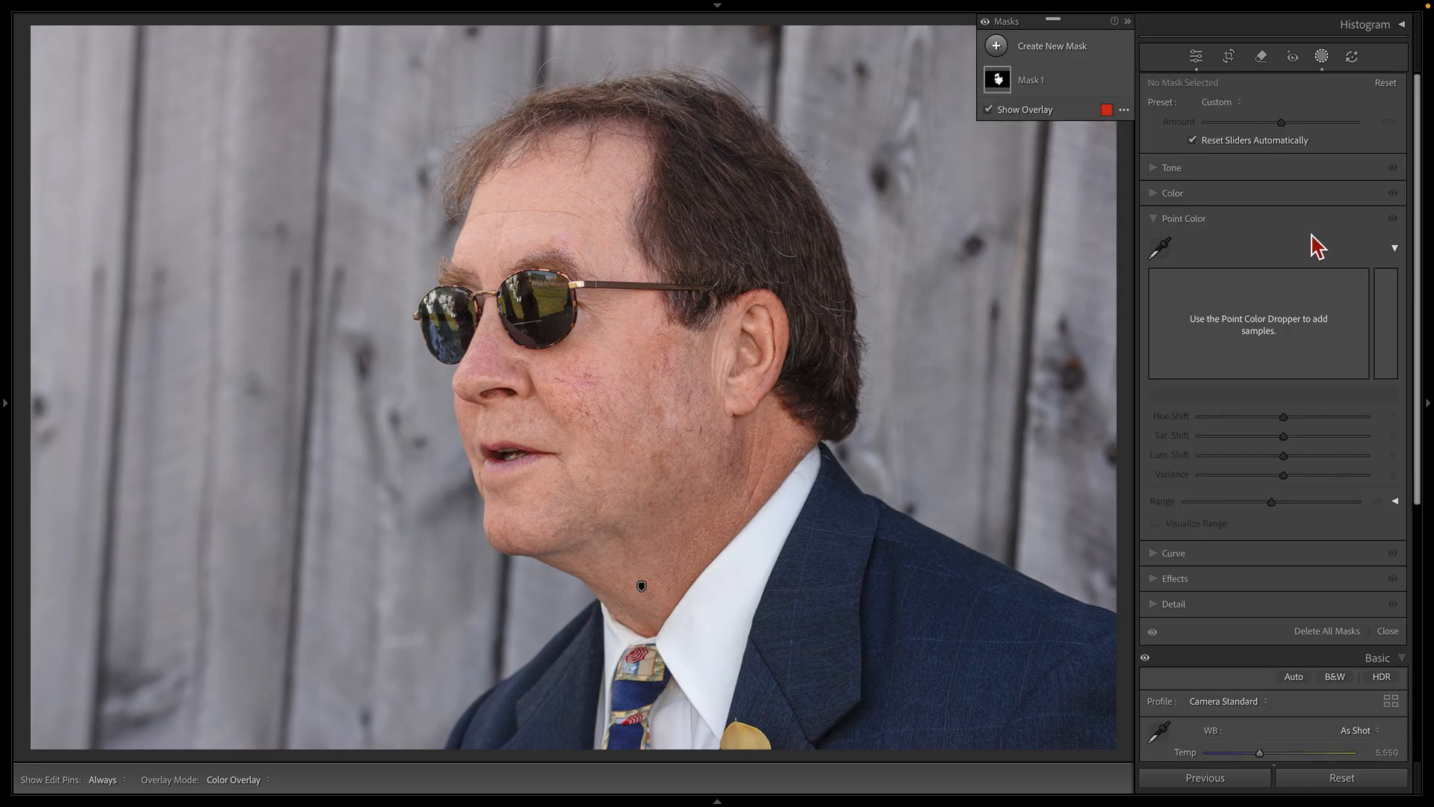
Leave masking and show the evened-out skin redness in Before/After view
left_click(1386, 630)
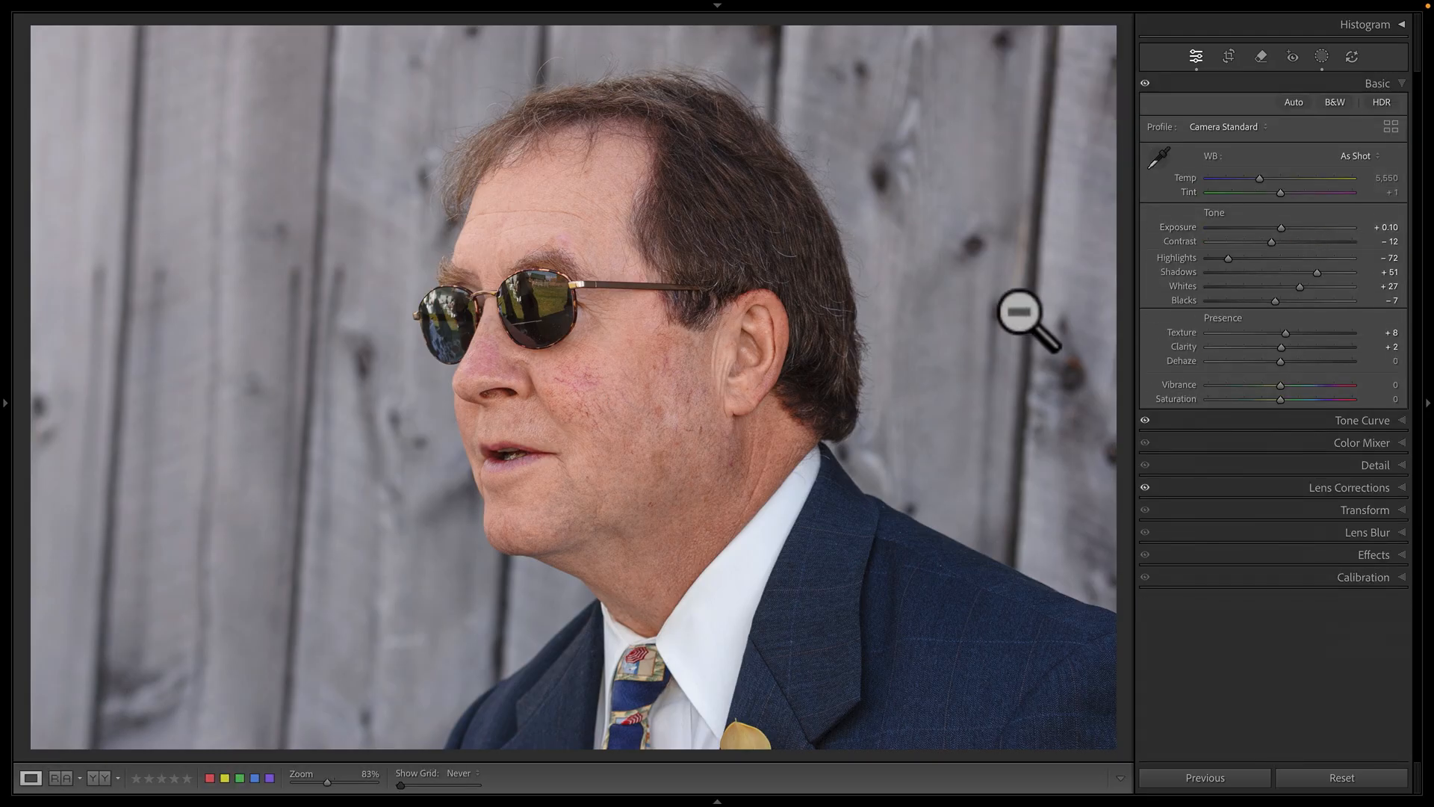
left_click(100, 779)
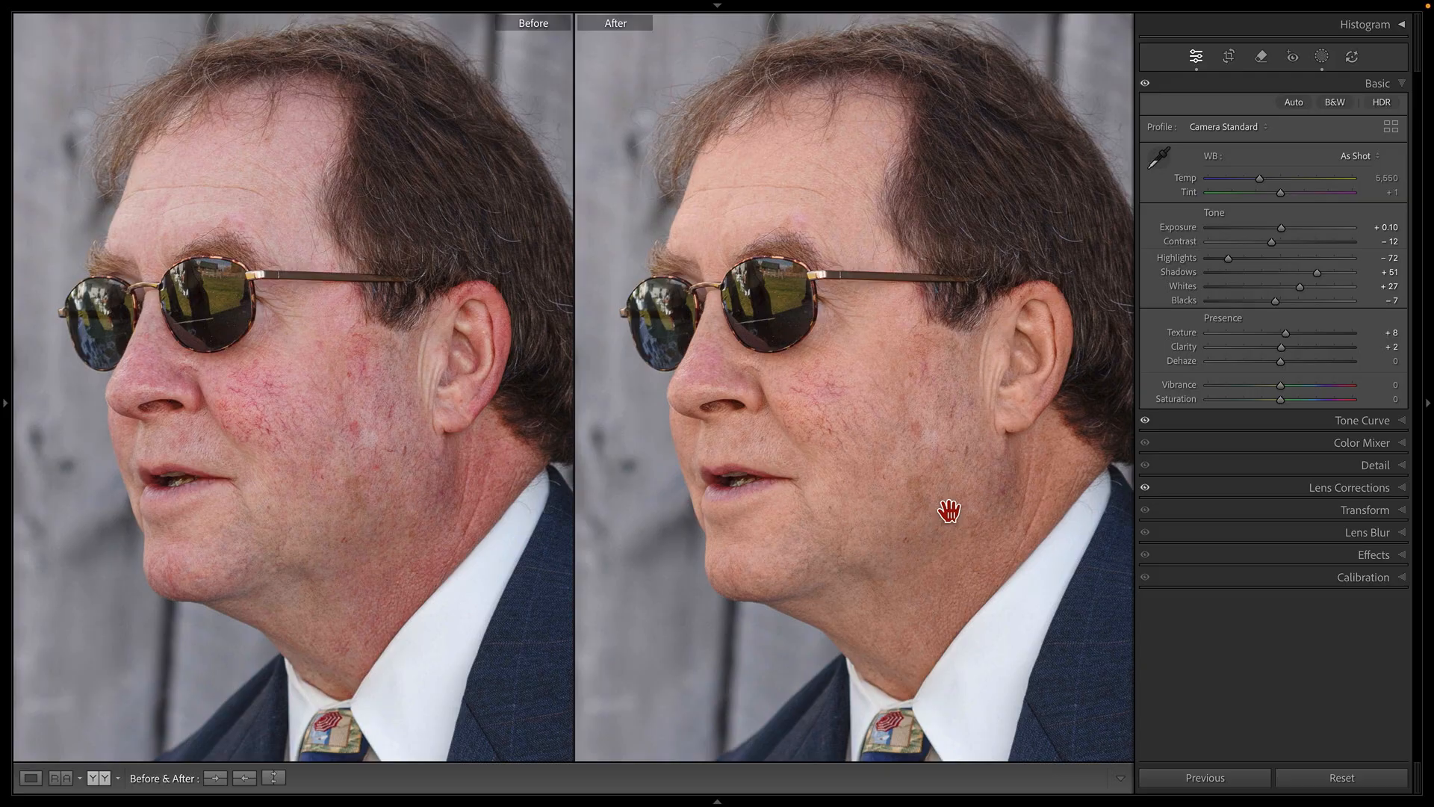